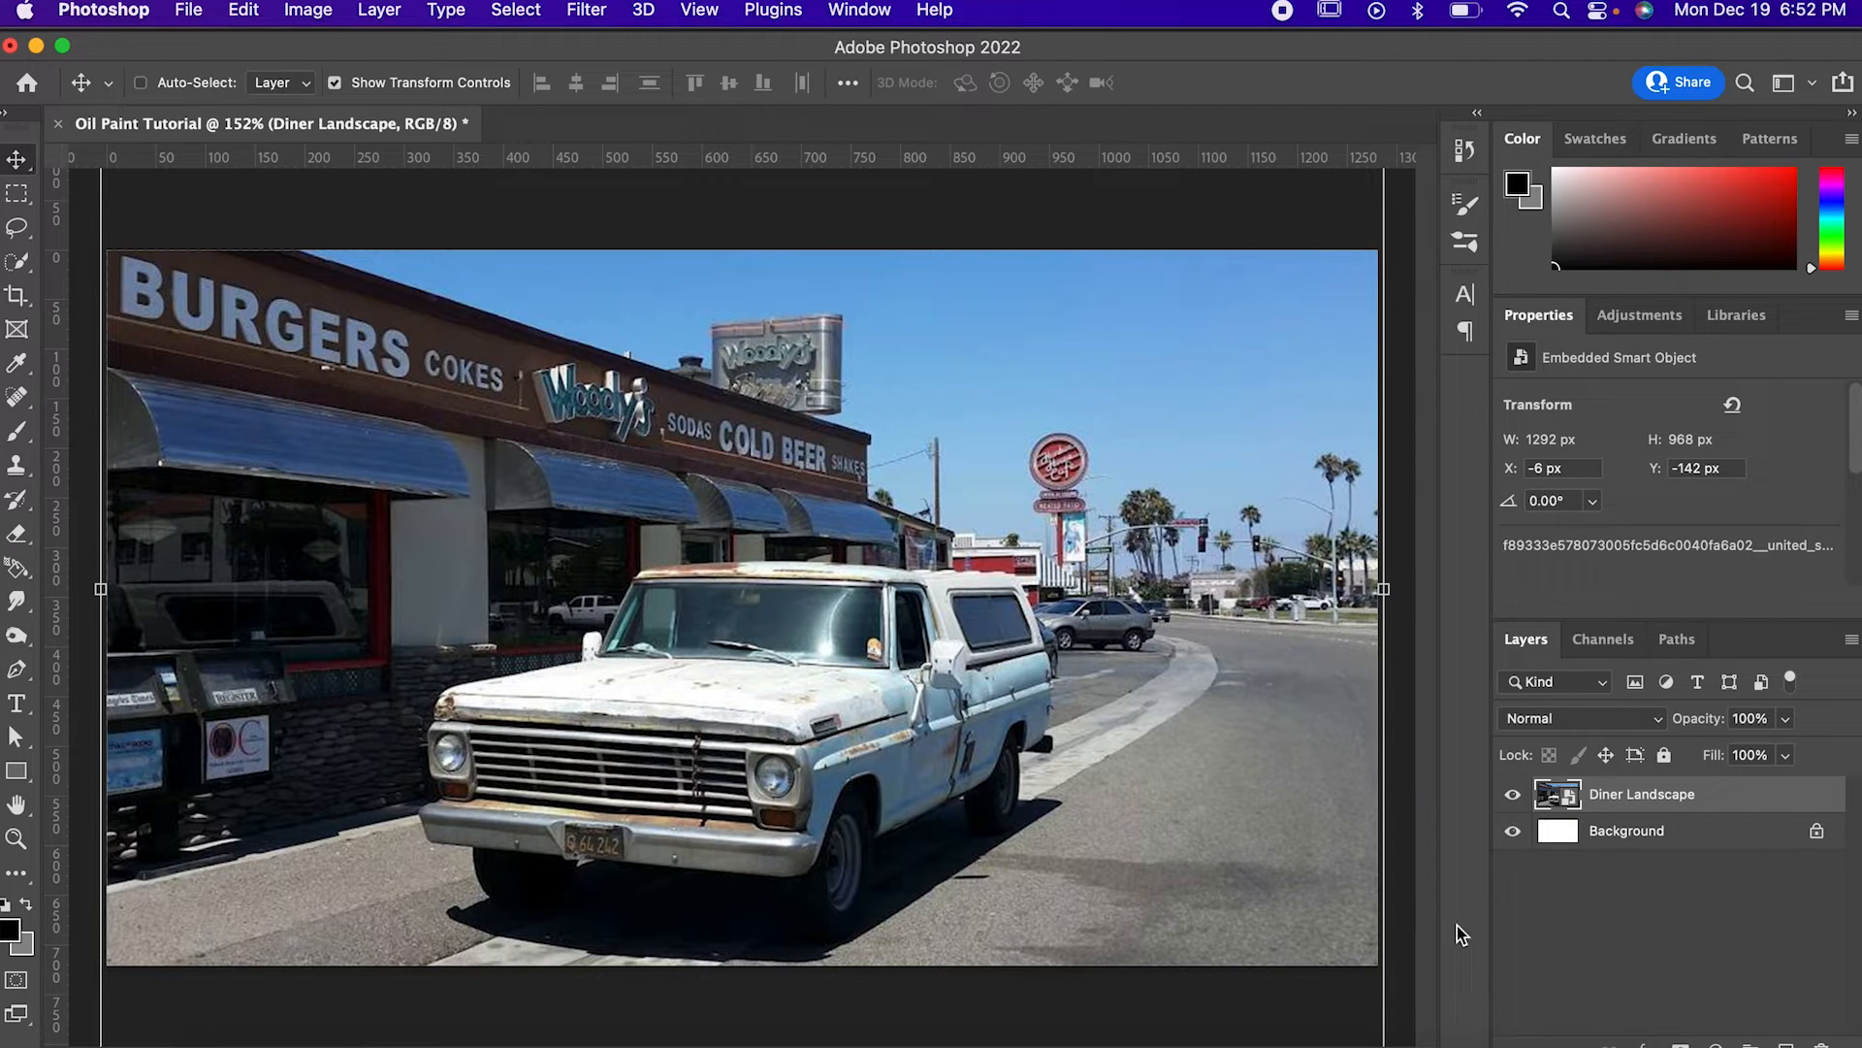
Step: Duplicate the Diner Landscape layer with Cmd+J and rename the copy 'Diner Landscape Working Layer'
key(cmd+j)
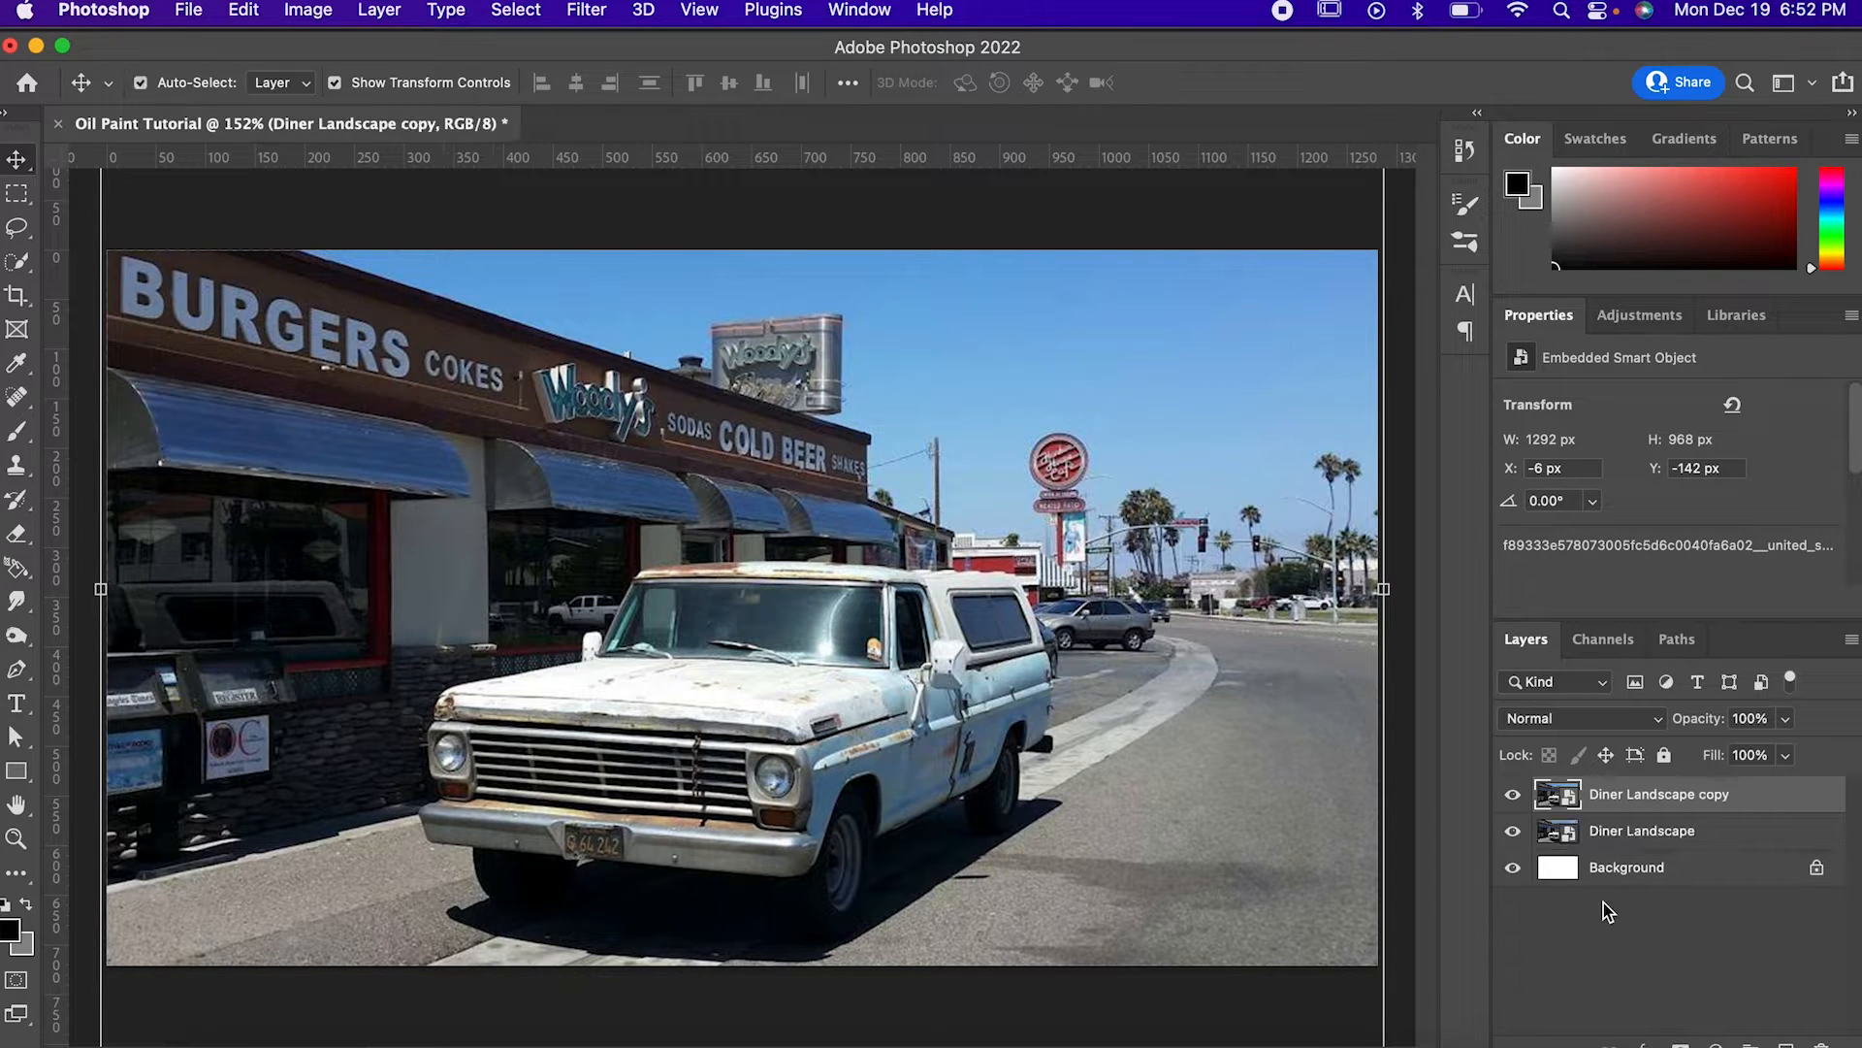
double_click(1659, 793)
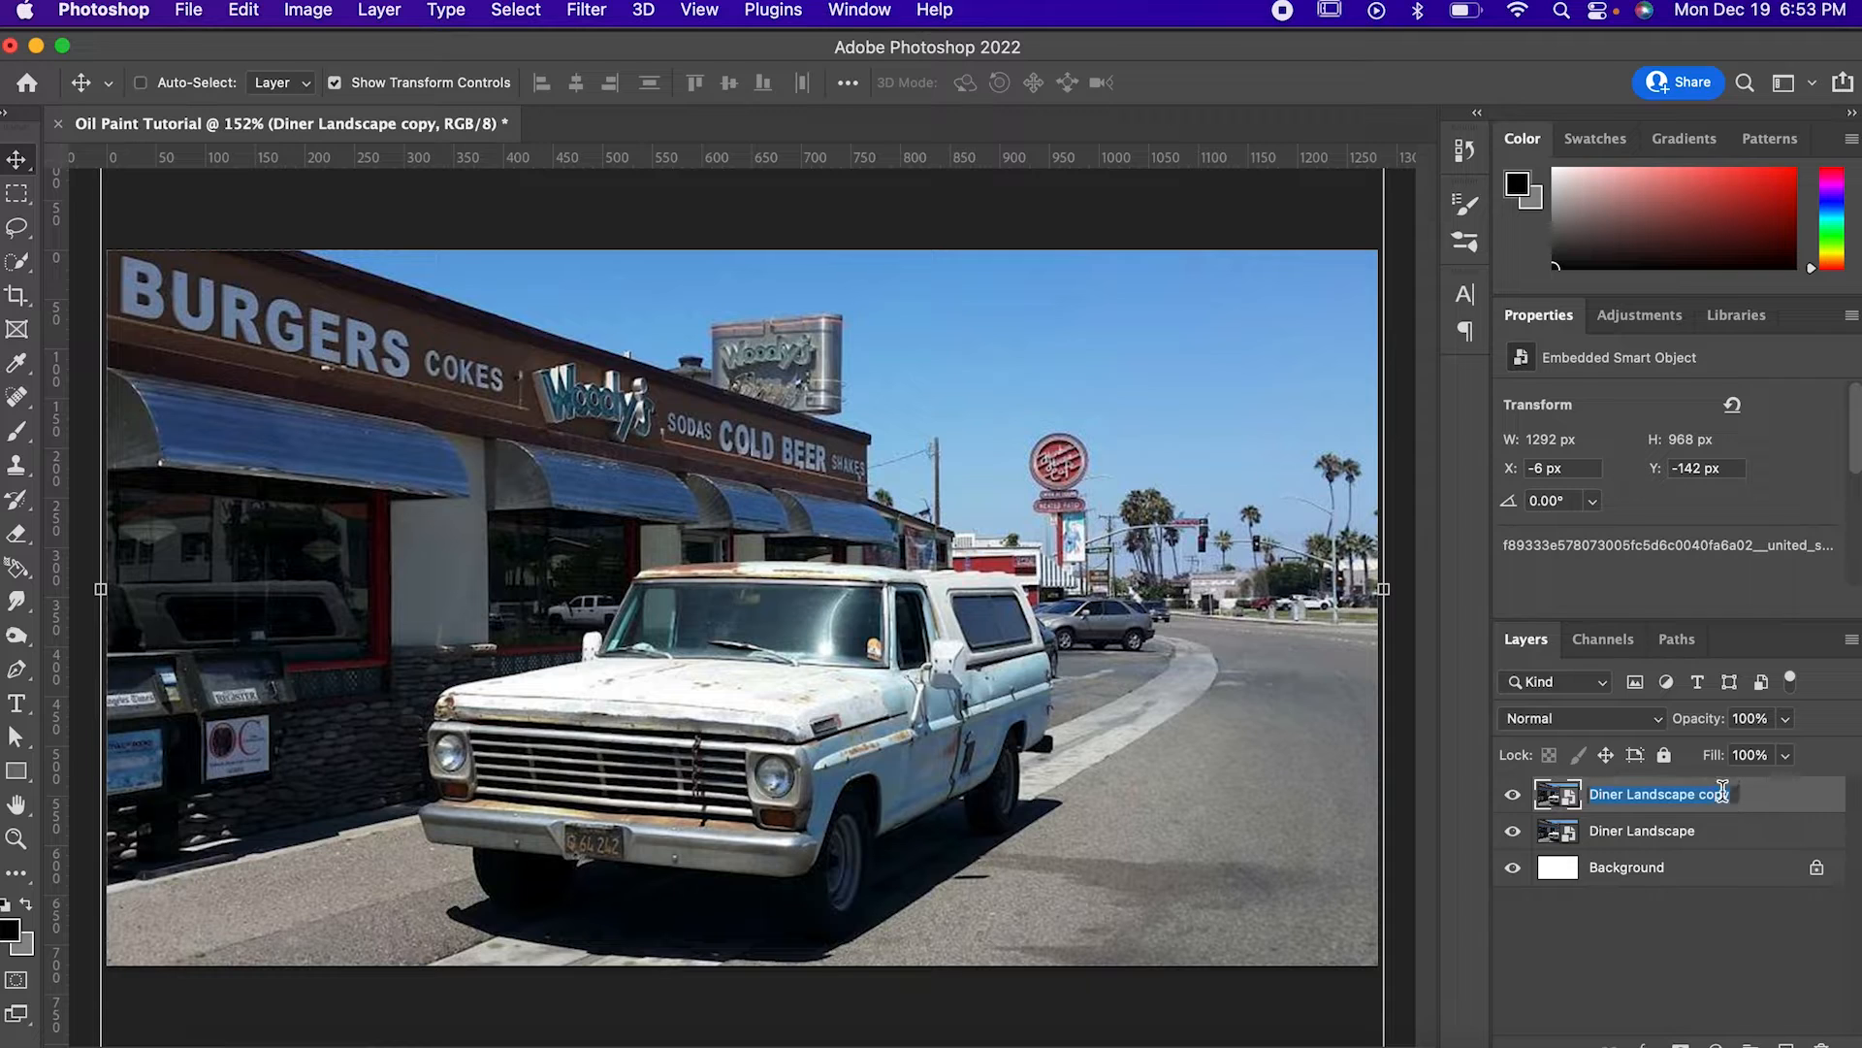
text(Diner Landscape Working Layer)
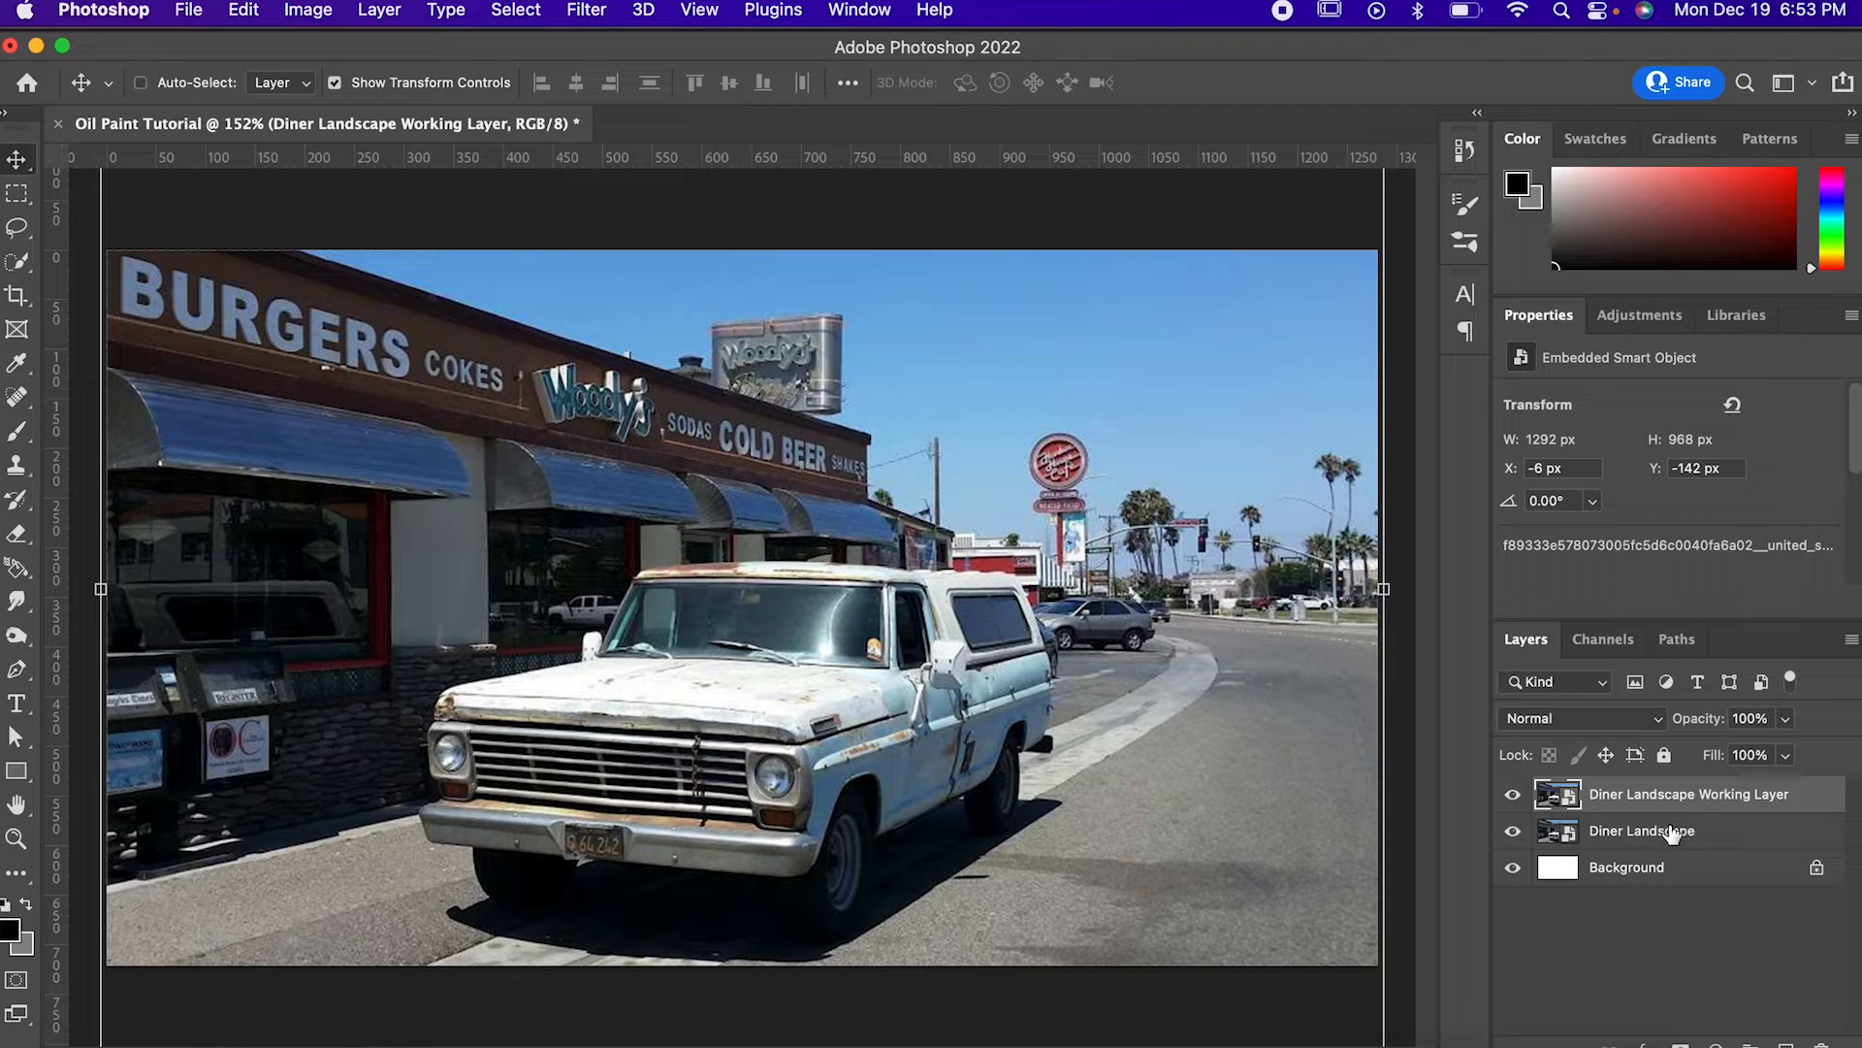
mouse_move(1215, 787)
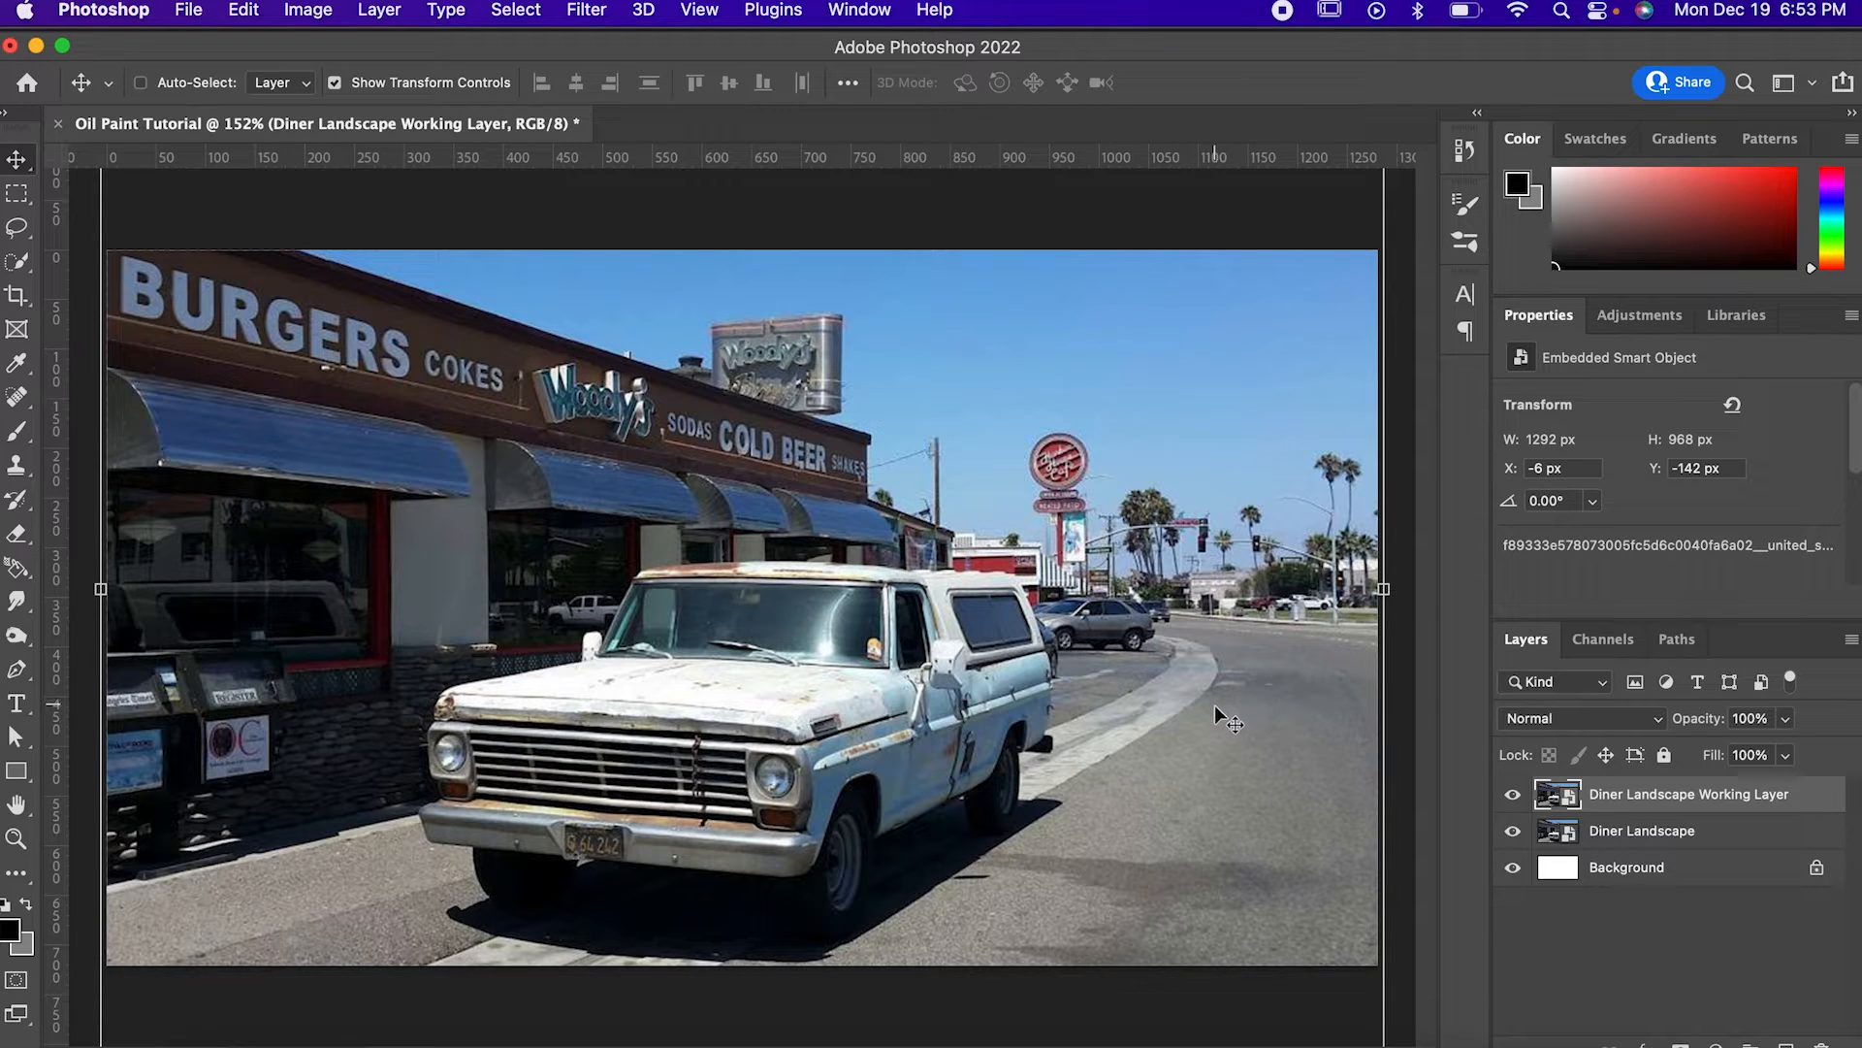
mouse_move(1189, 761)
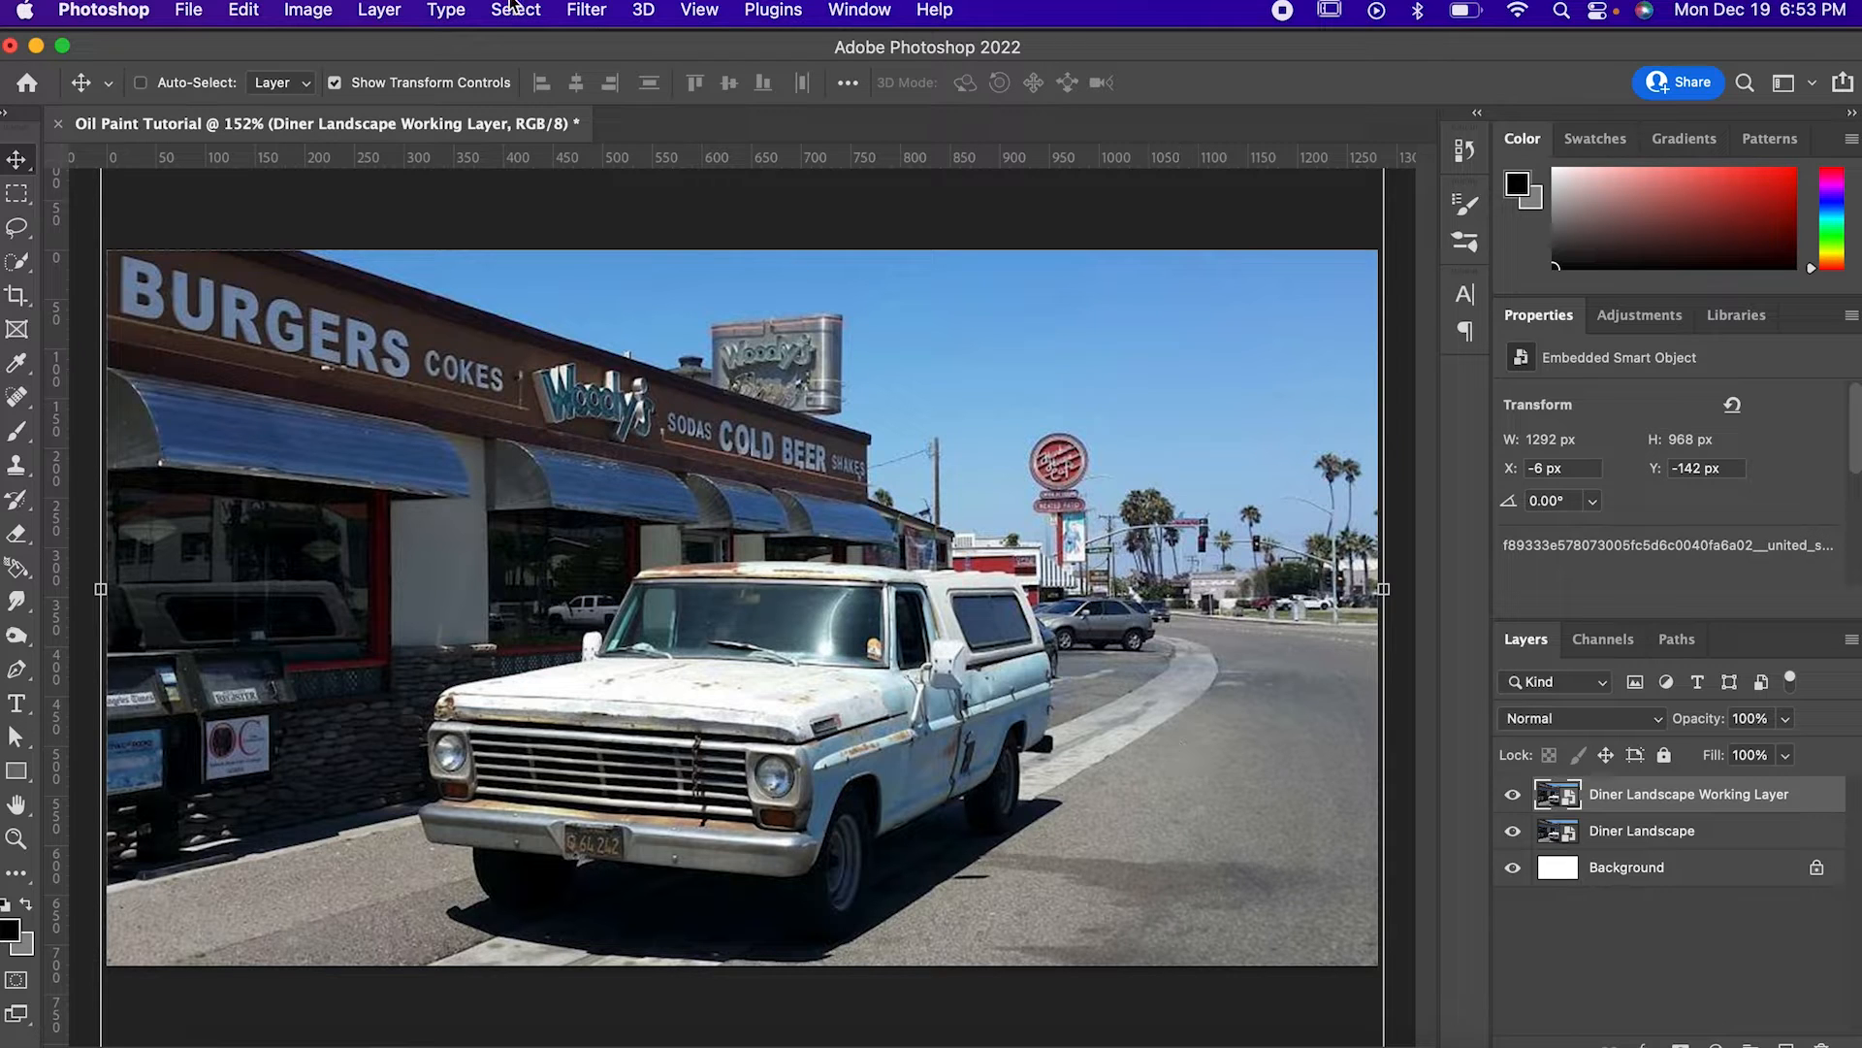
Step: Apply an Oil Paint filter with brush Scale 3.0 to the working layer
click(586, 11)
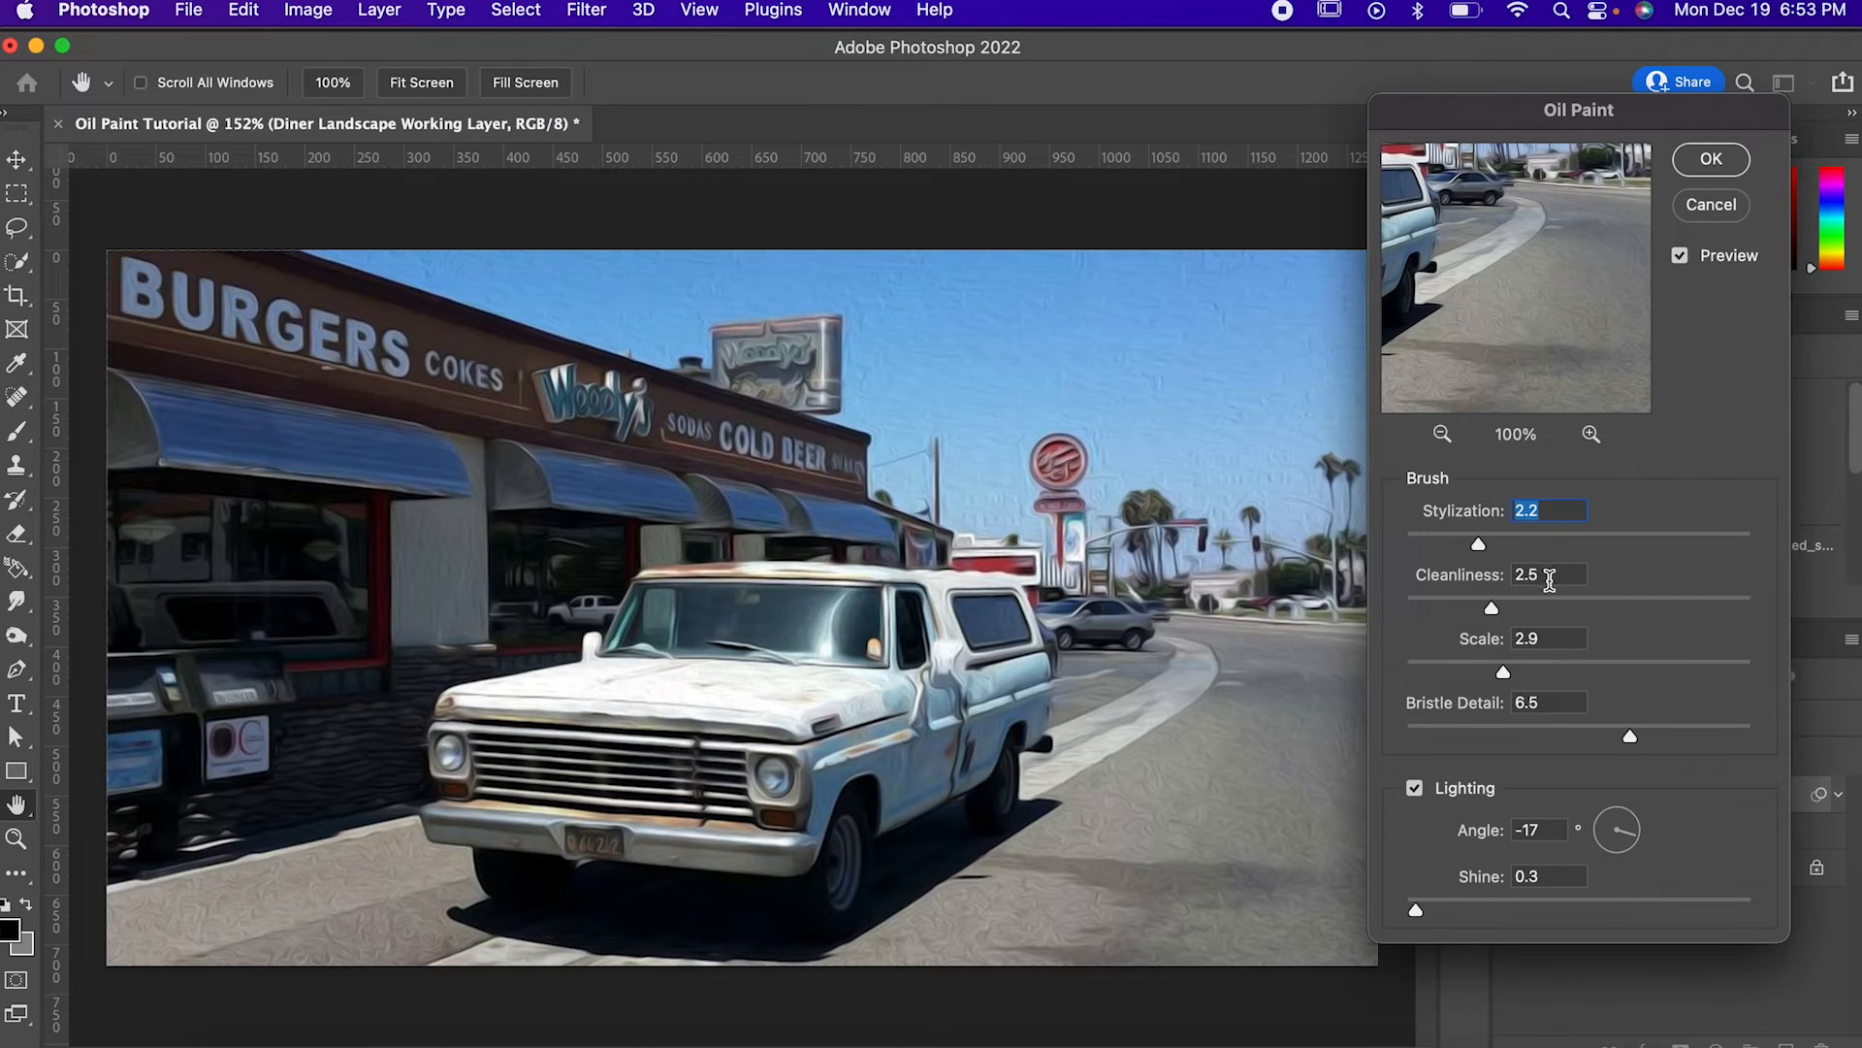
click(1546, 638)
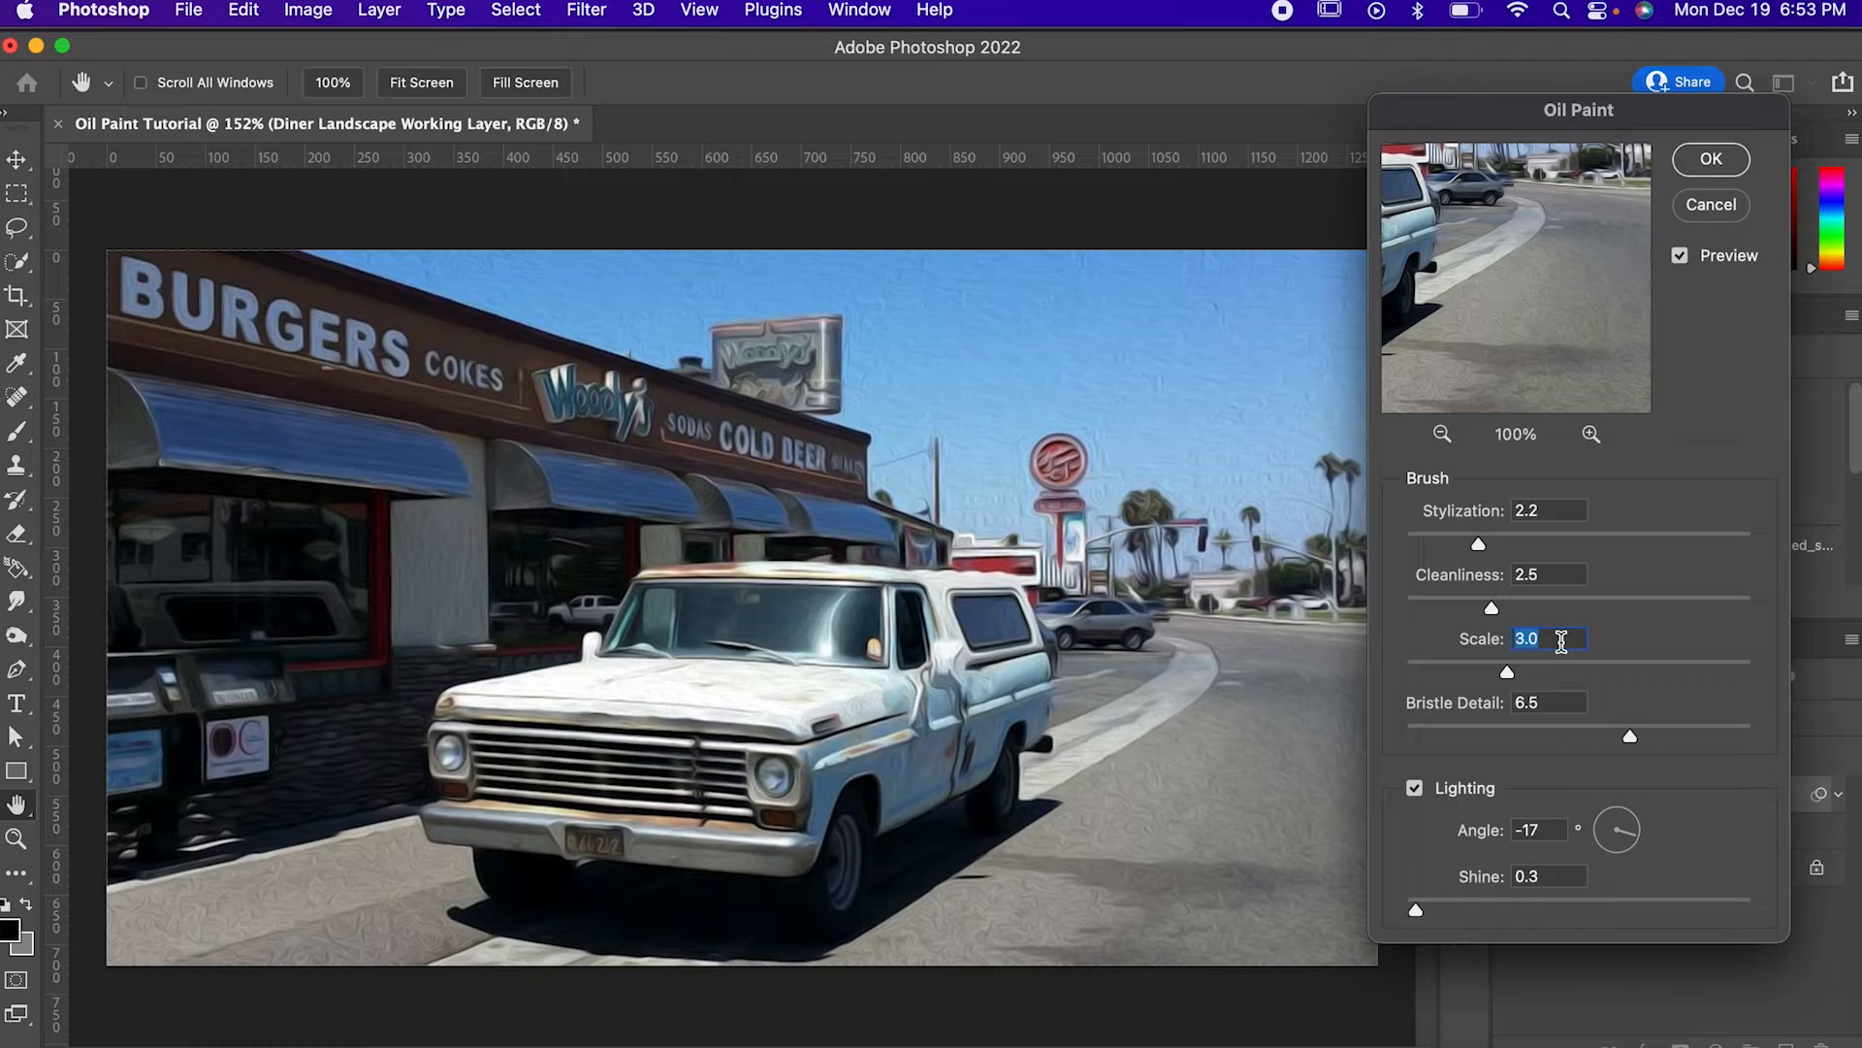
key(Tab)
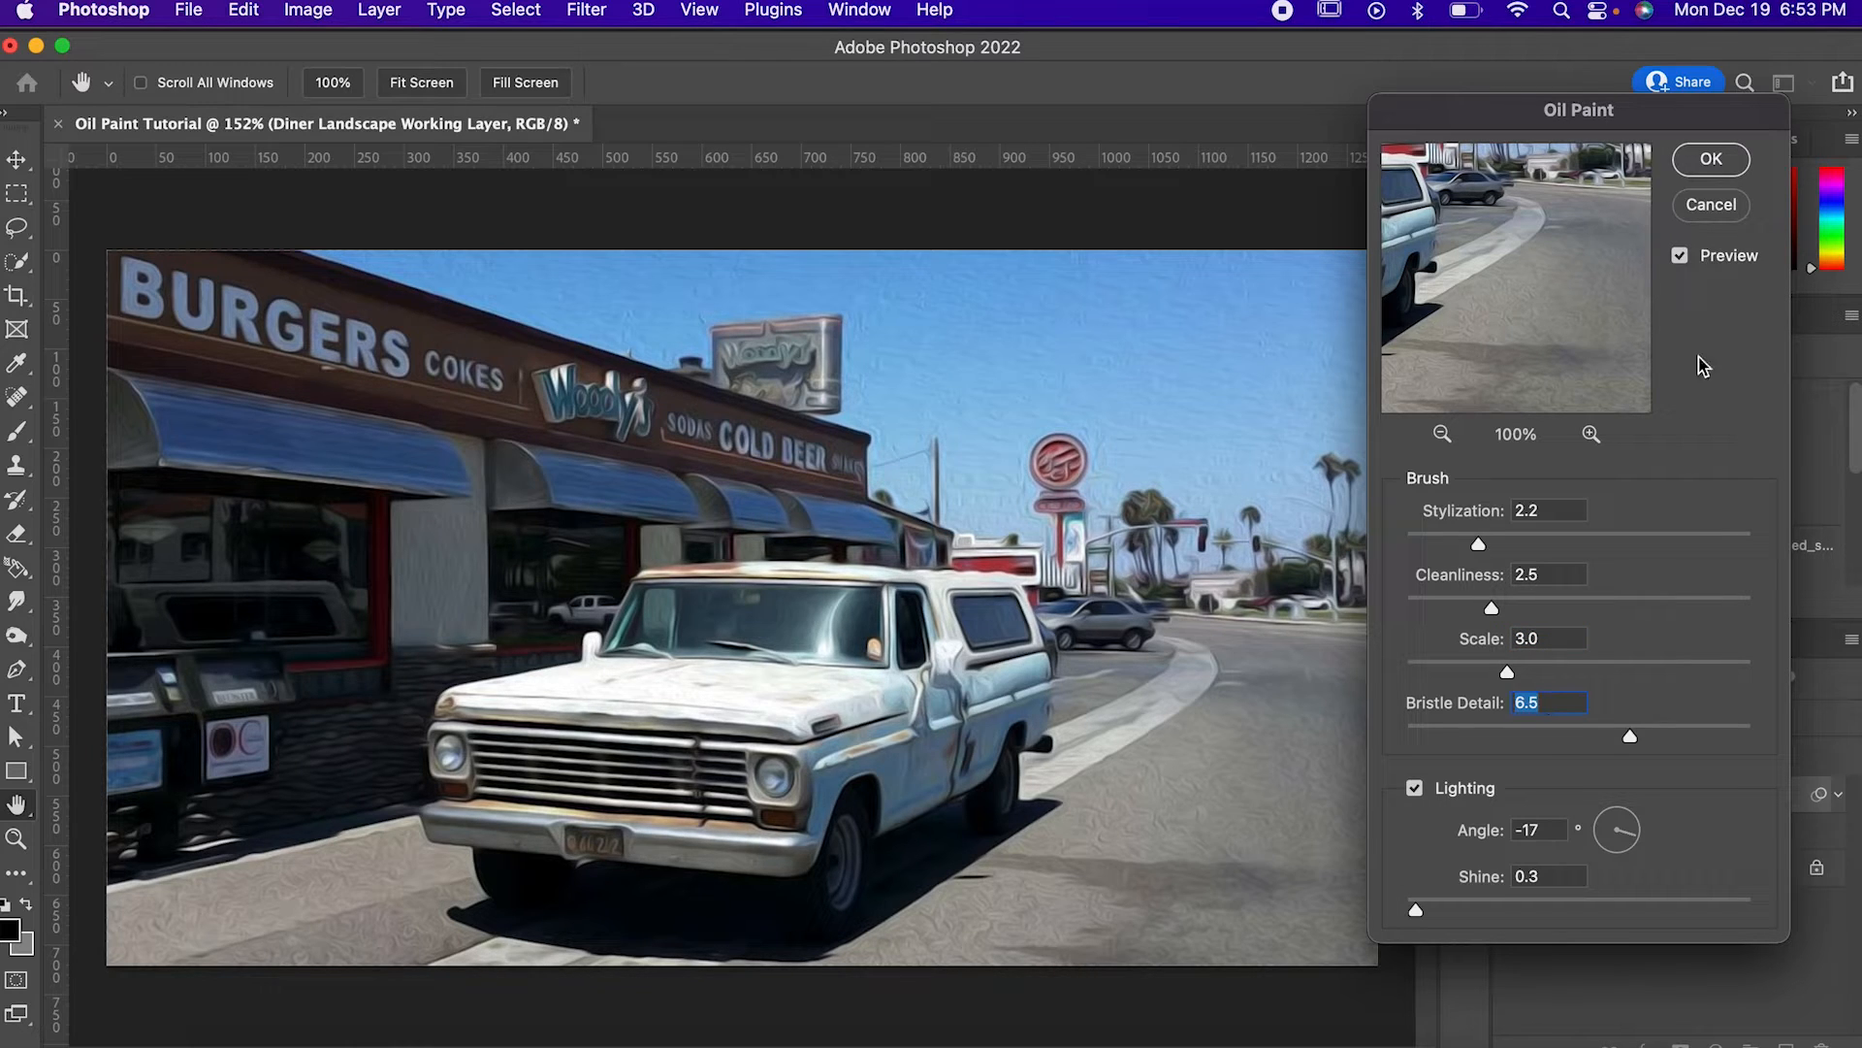
mouse_move(1512, 888)
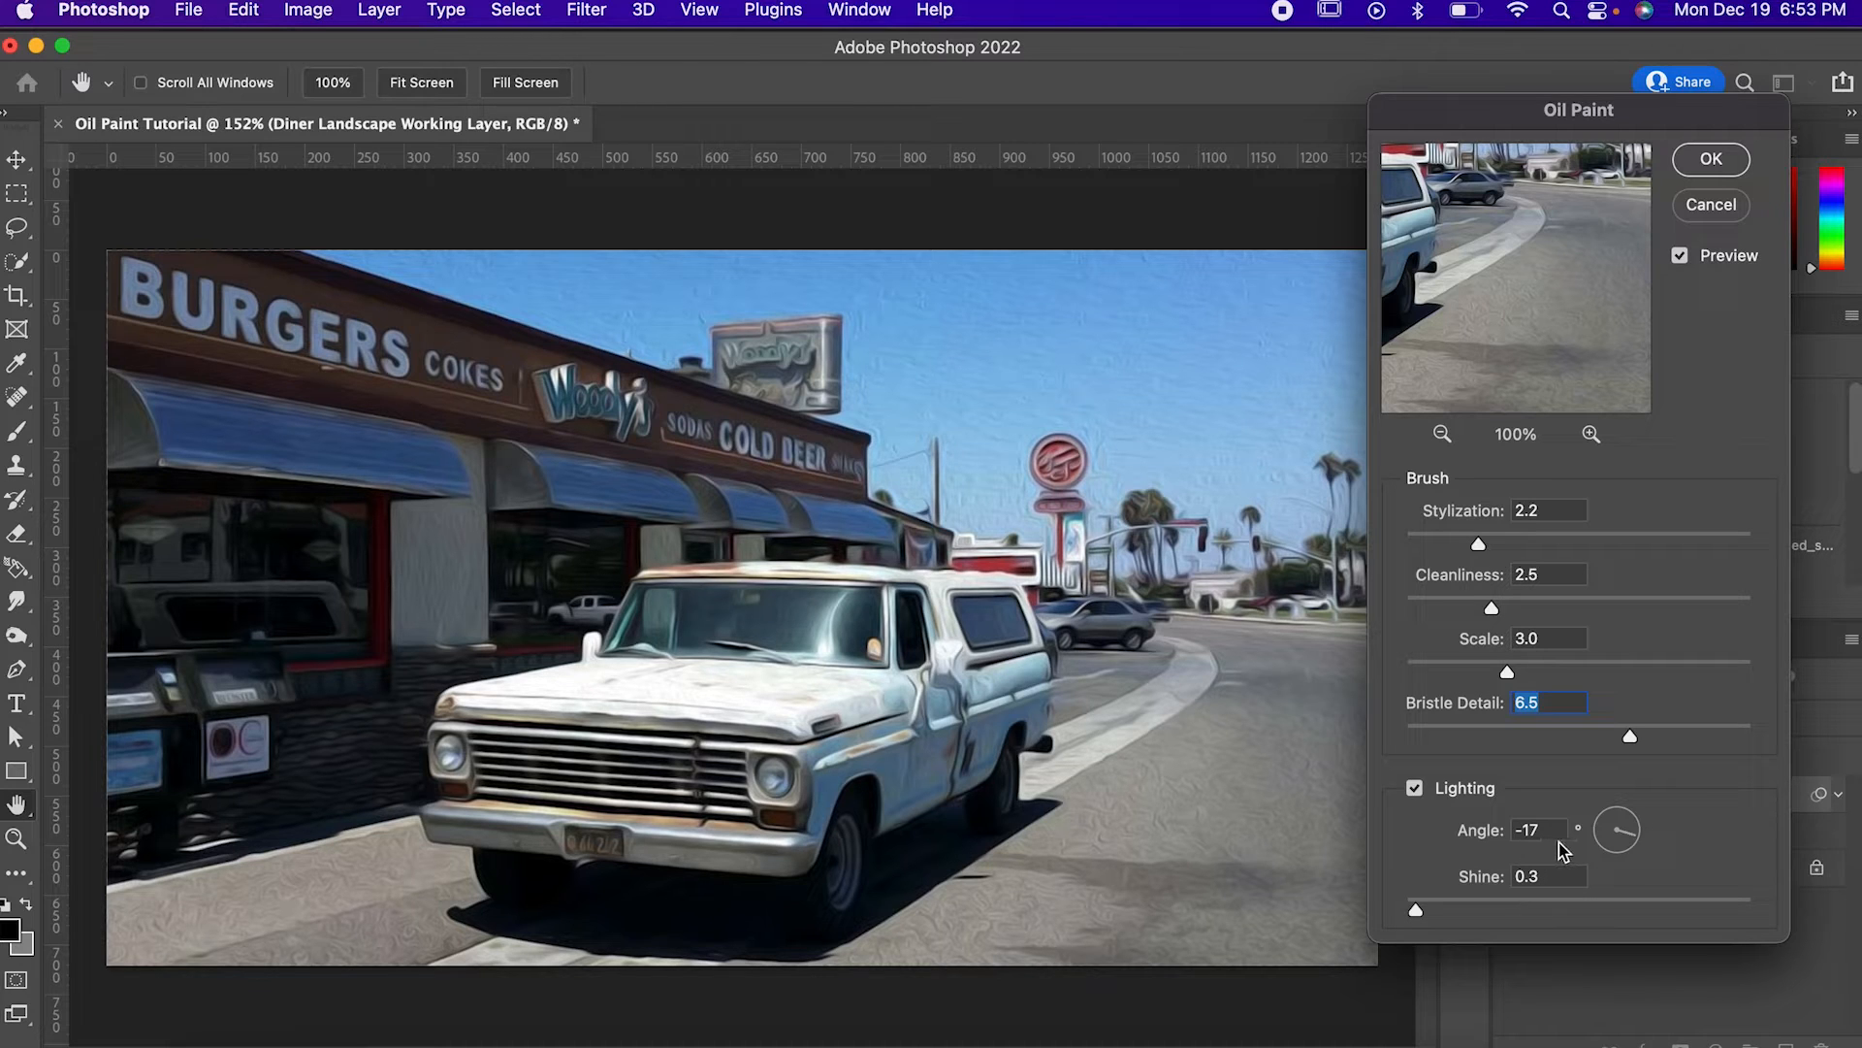
mouse_move(1707, 148)
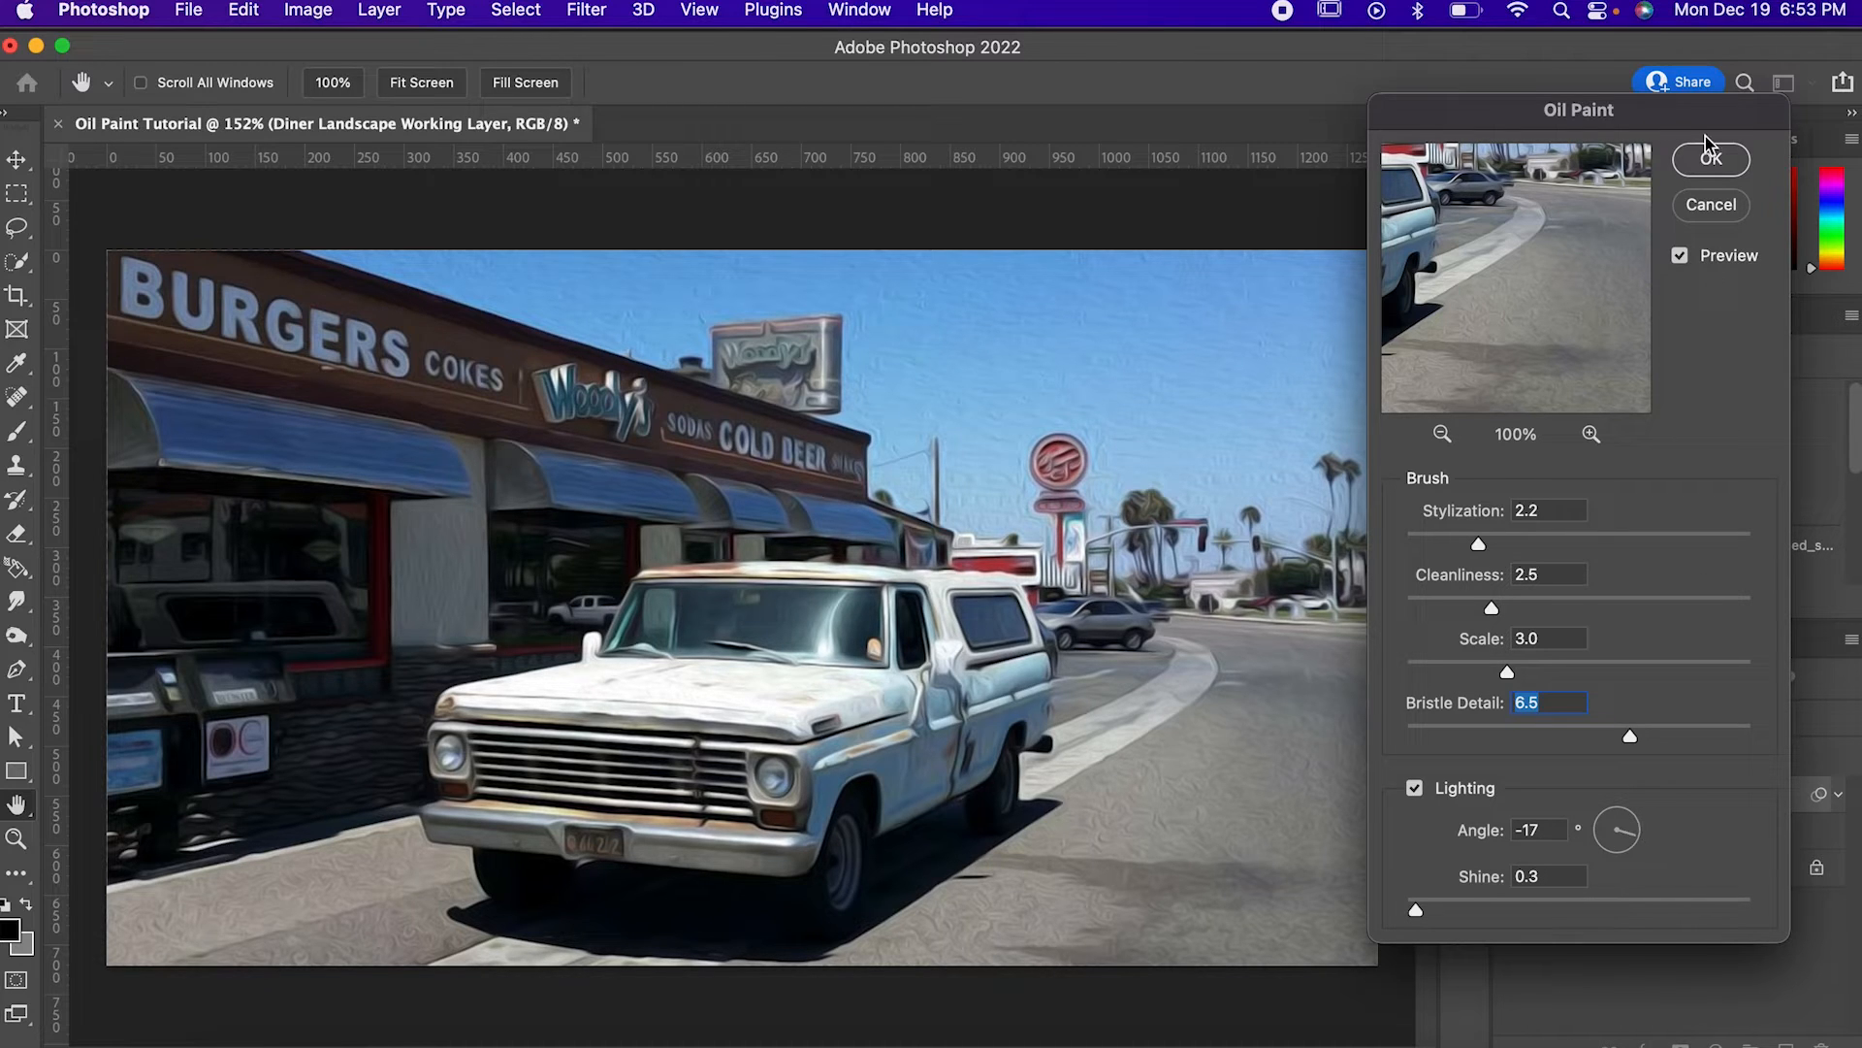
click(1711, 161)
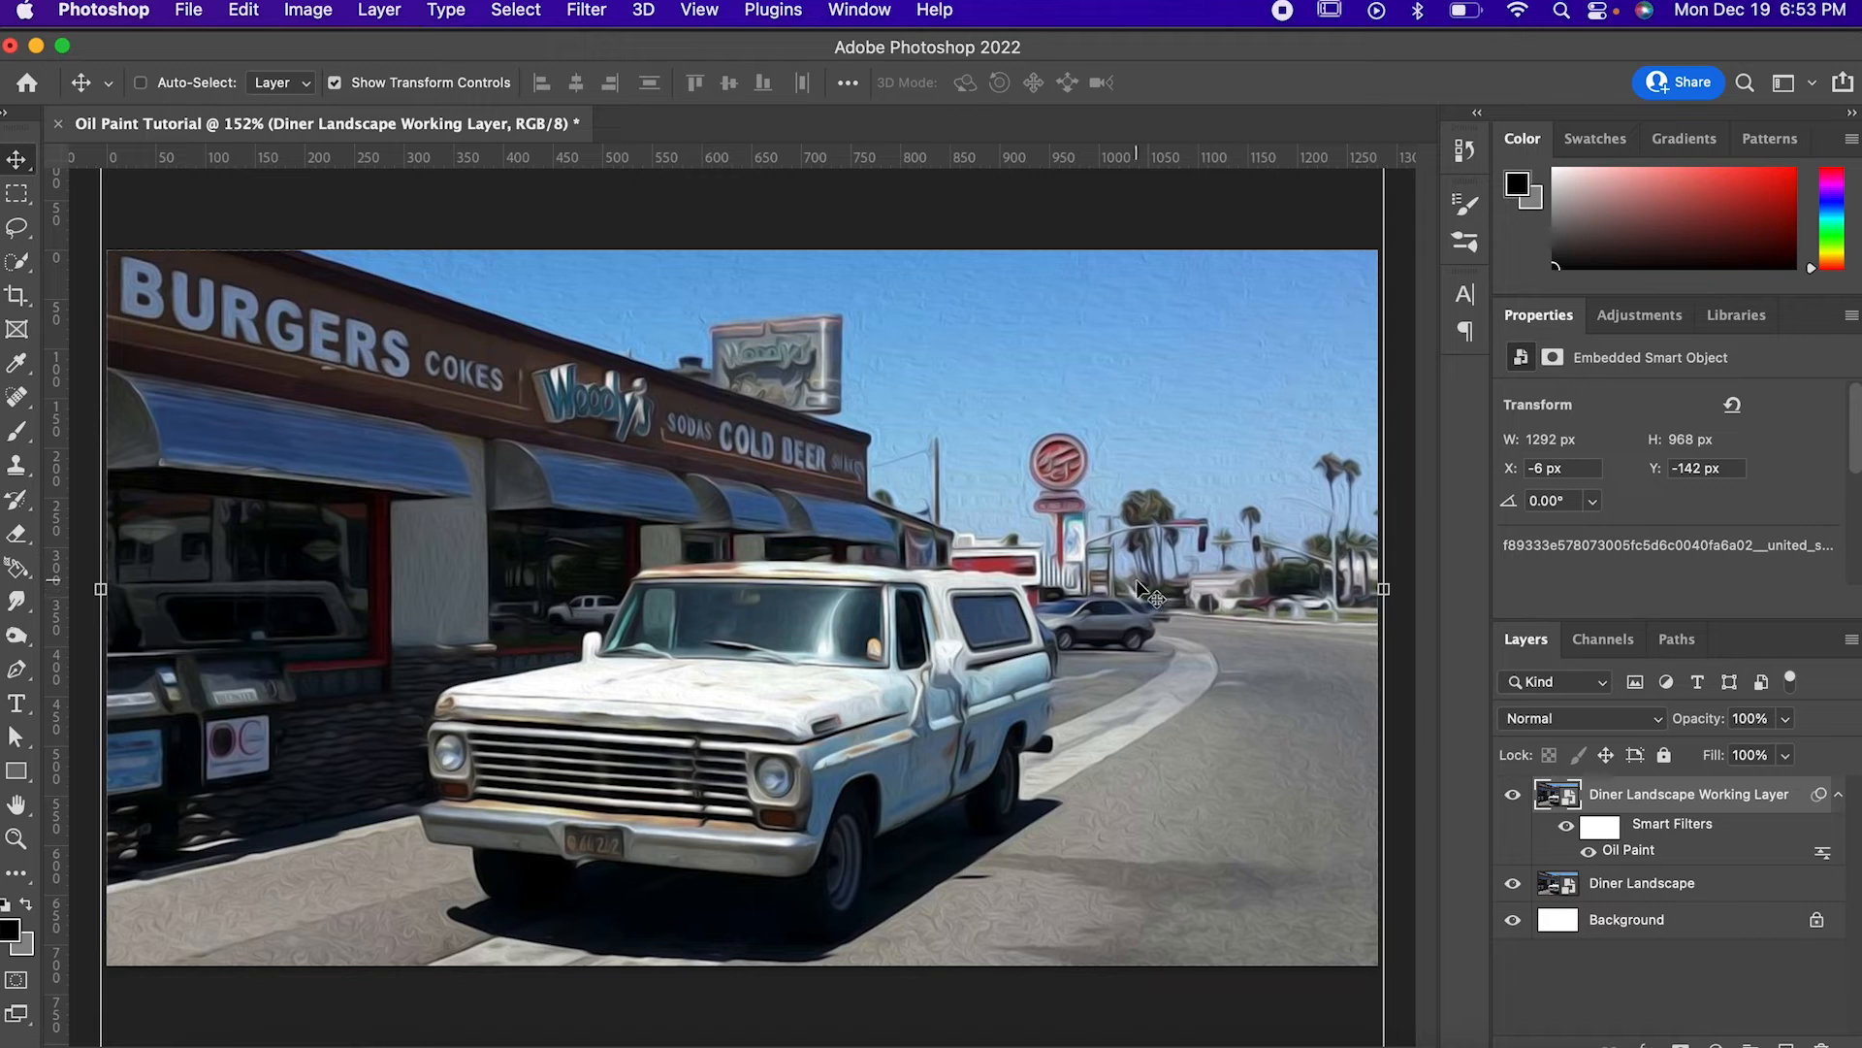
Step: Apply Smart Sharpen at Amount 100%, Radius 8 px and Reduce Noise 100% to the painted layer
click(586, 11)
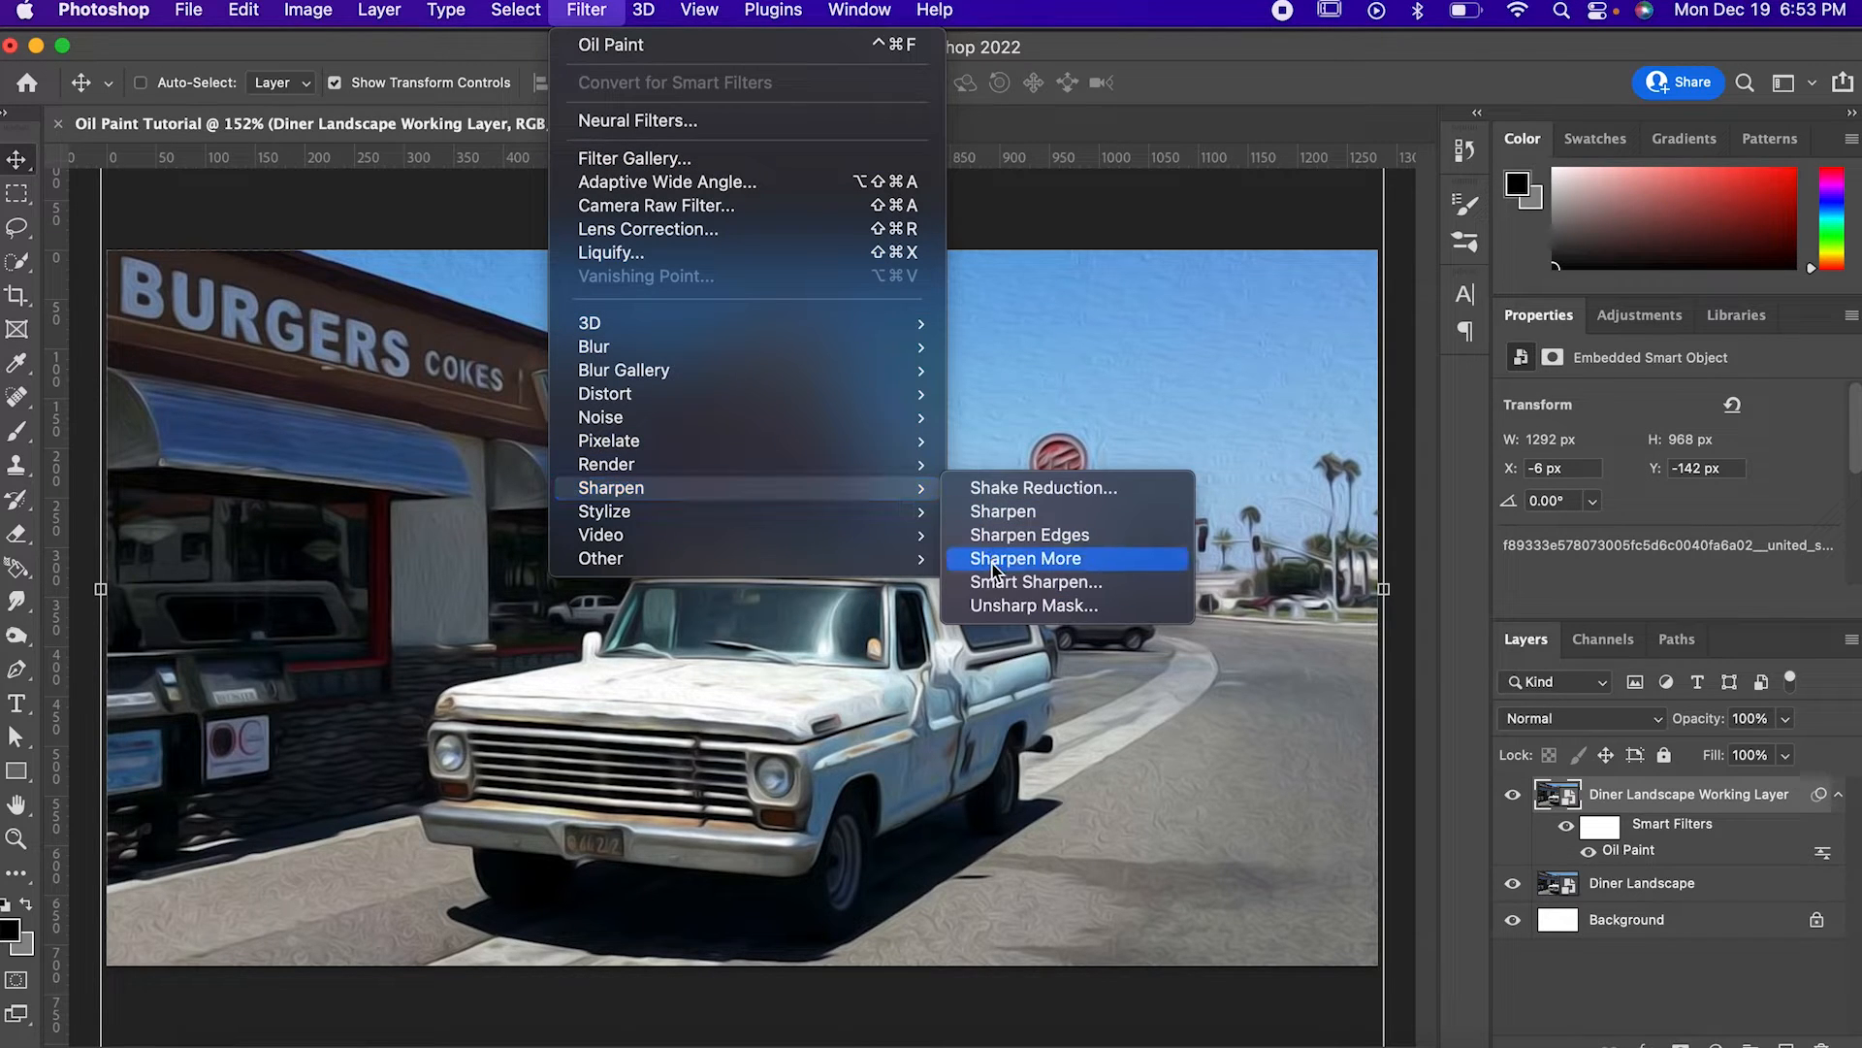
click(1036, 580)
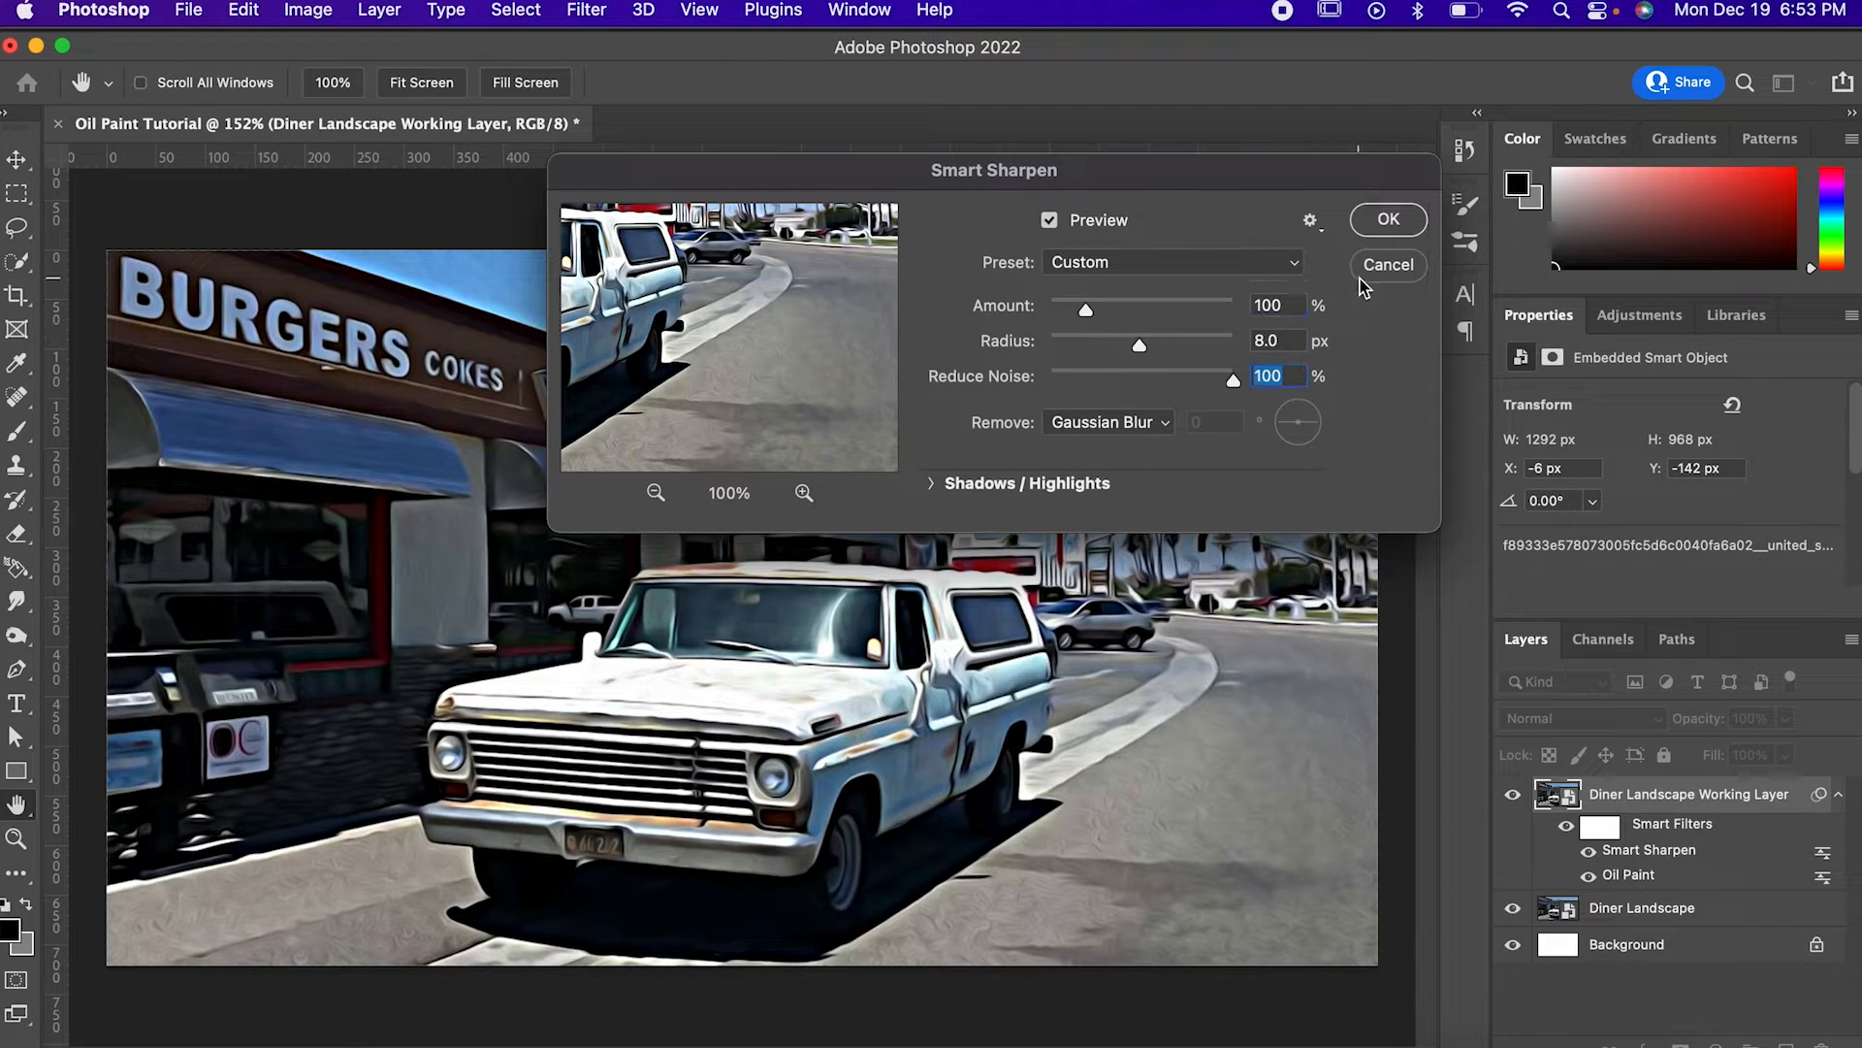
mouse_move(1164, 377)
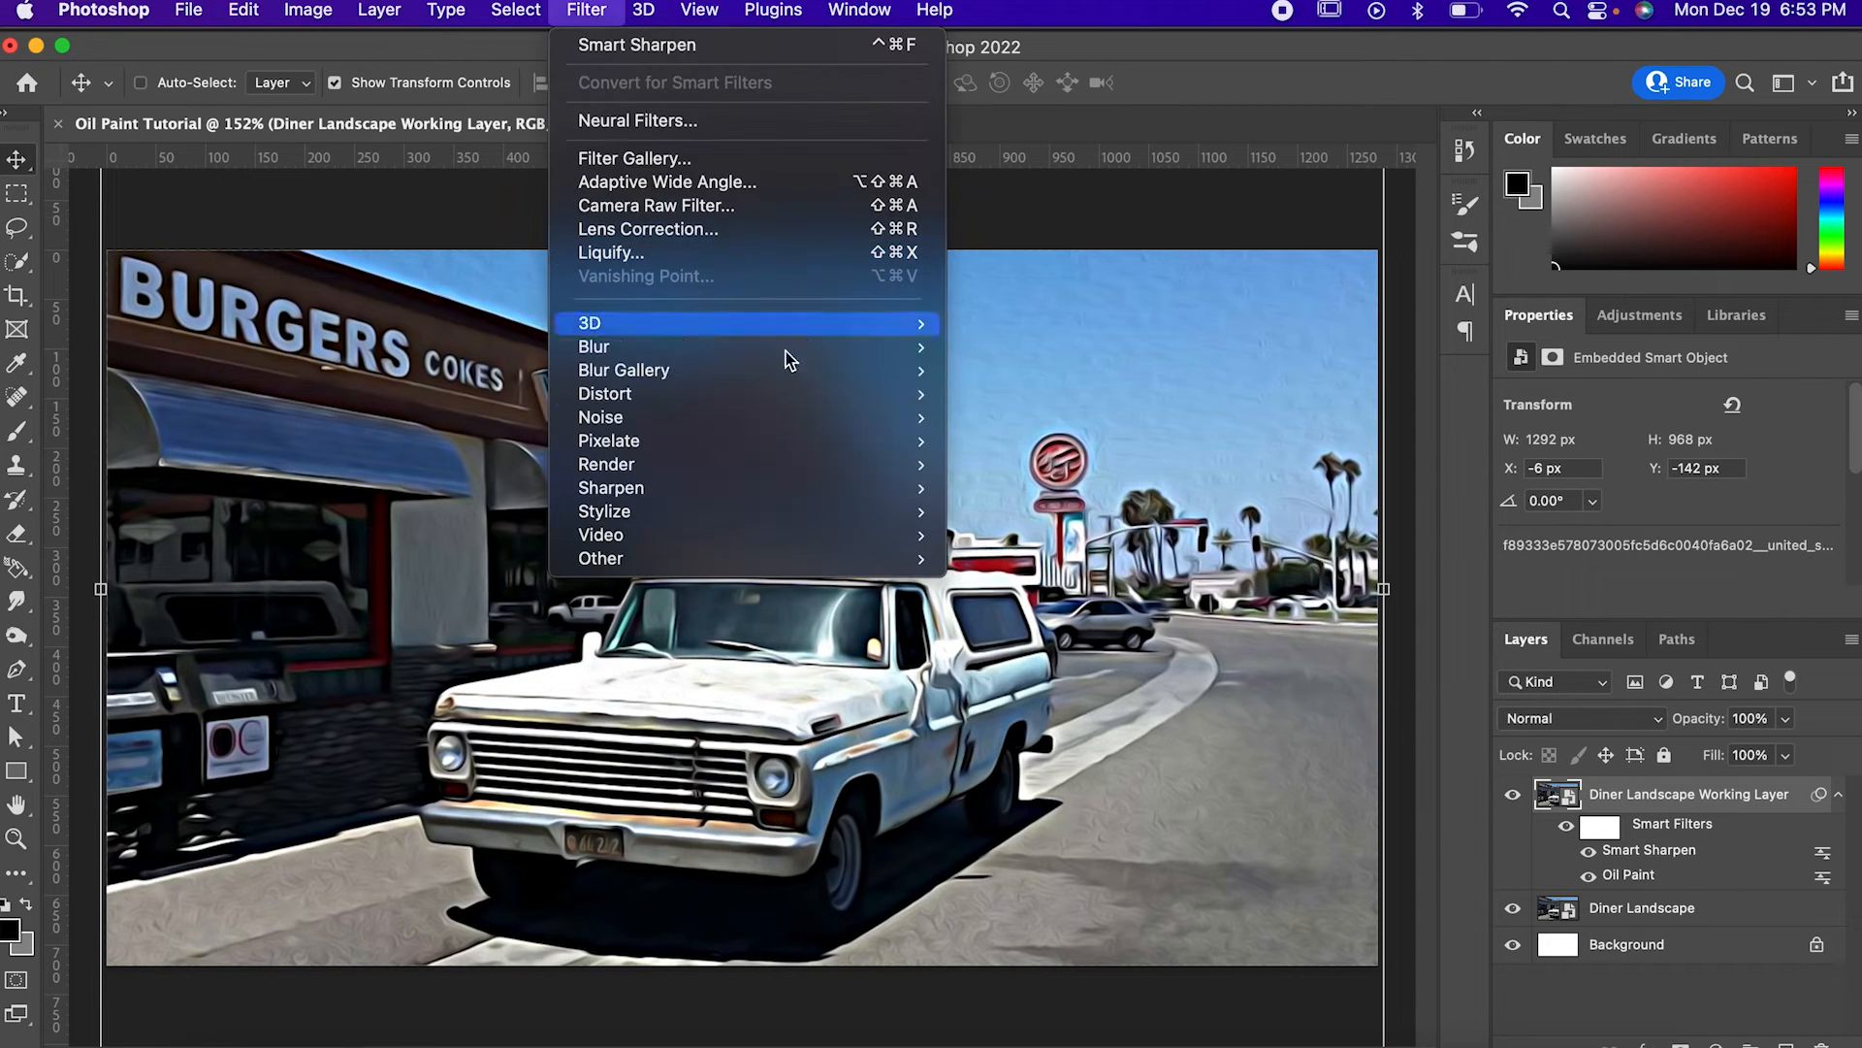
mouse_move(593, 346)
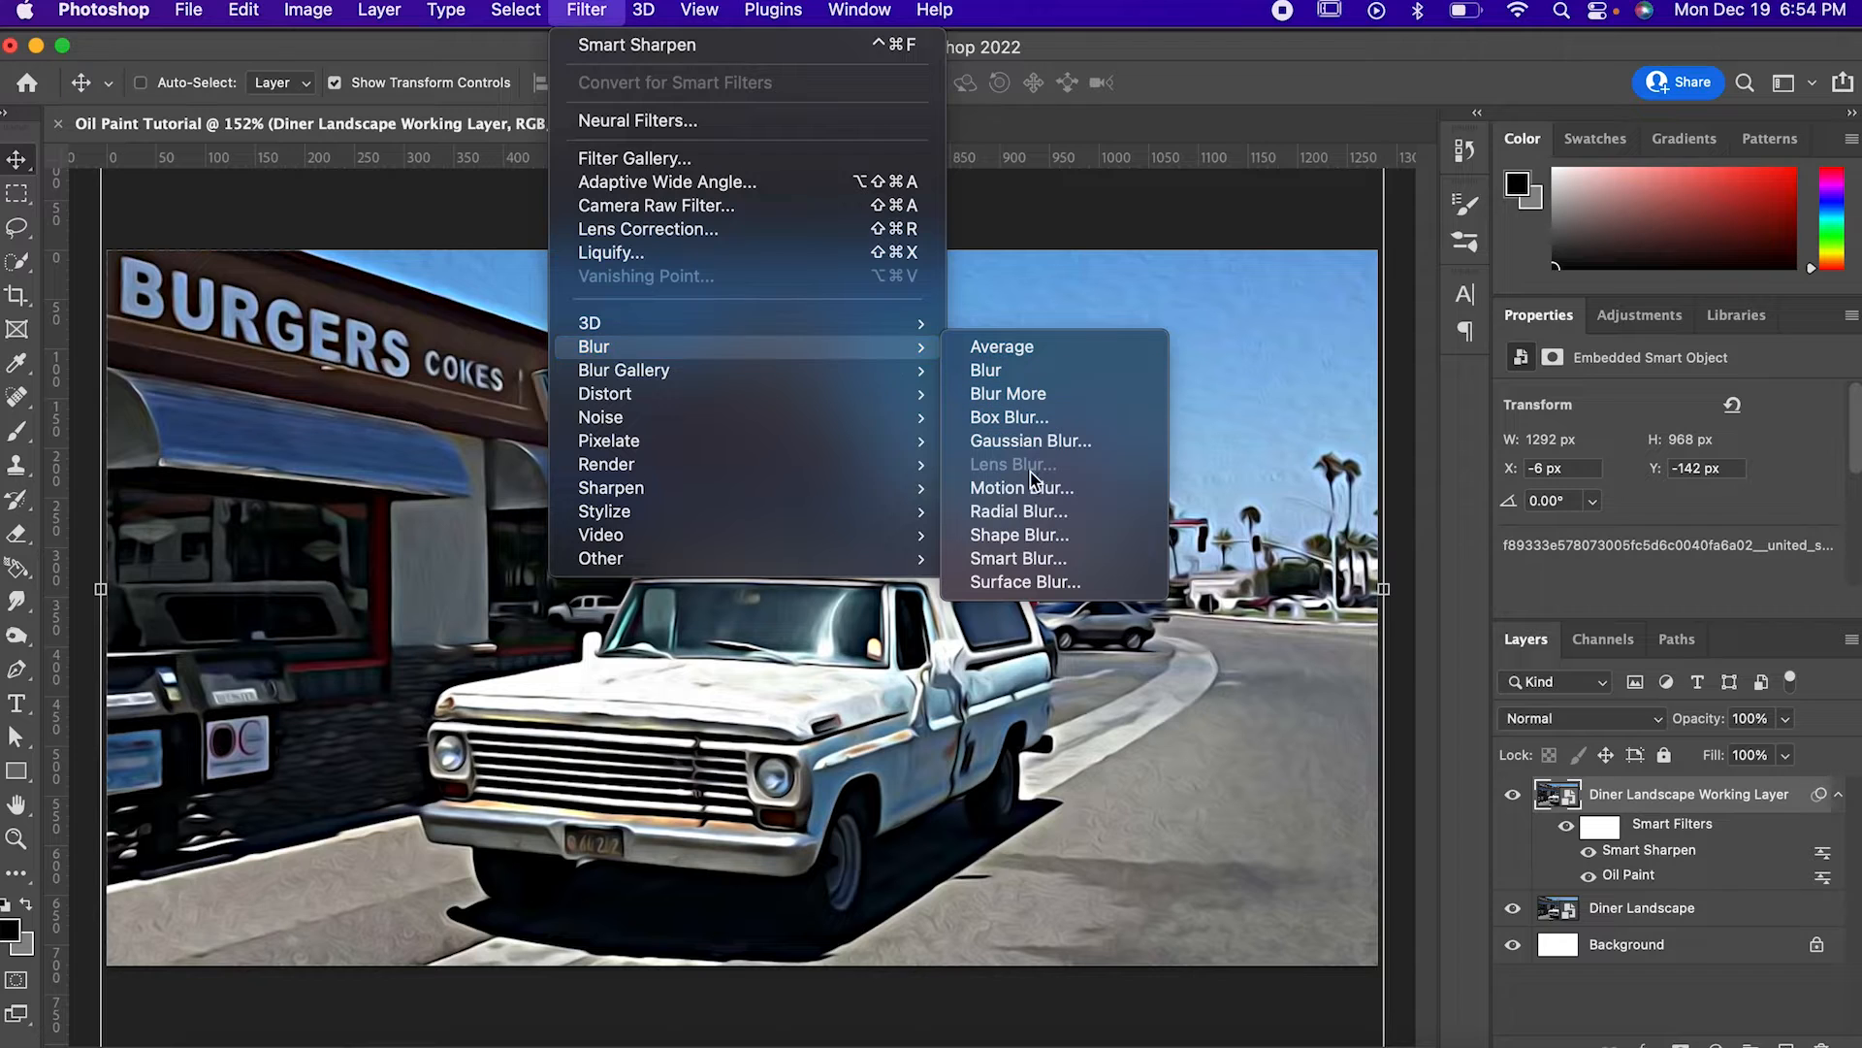
Step: Apply a Surface Blur with Radius 10 and Threshold 10 over the sharpened paint
click(1023, 580)
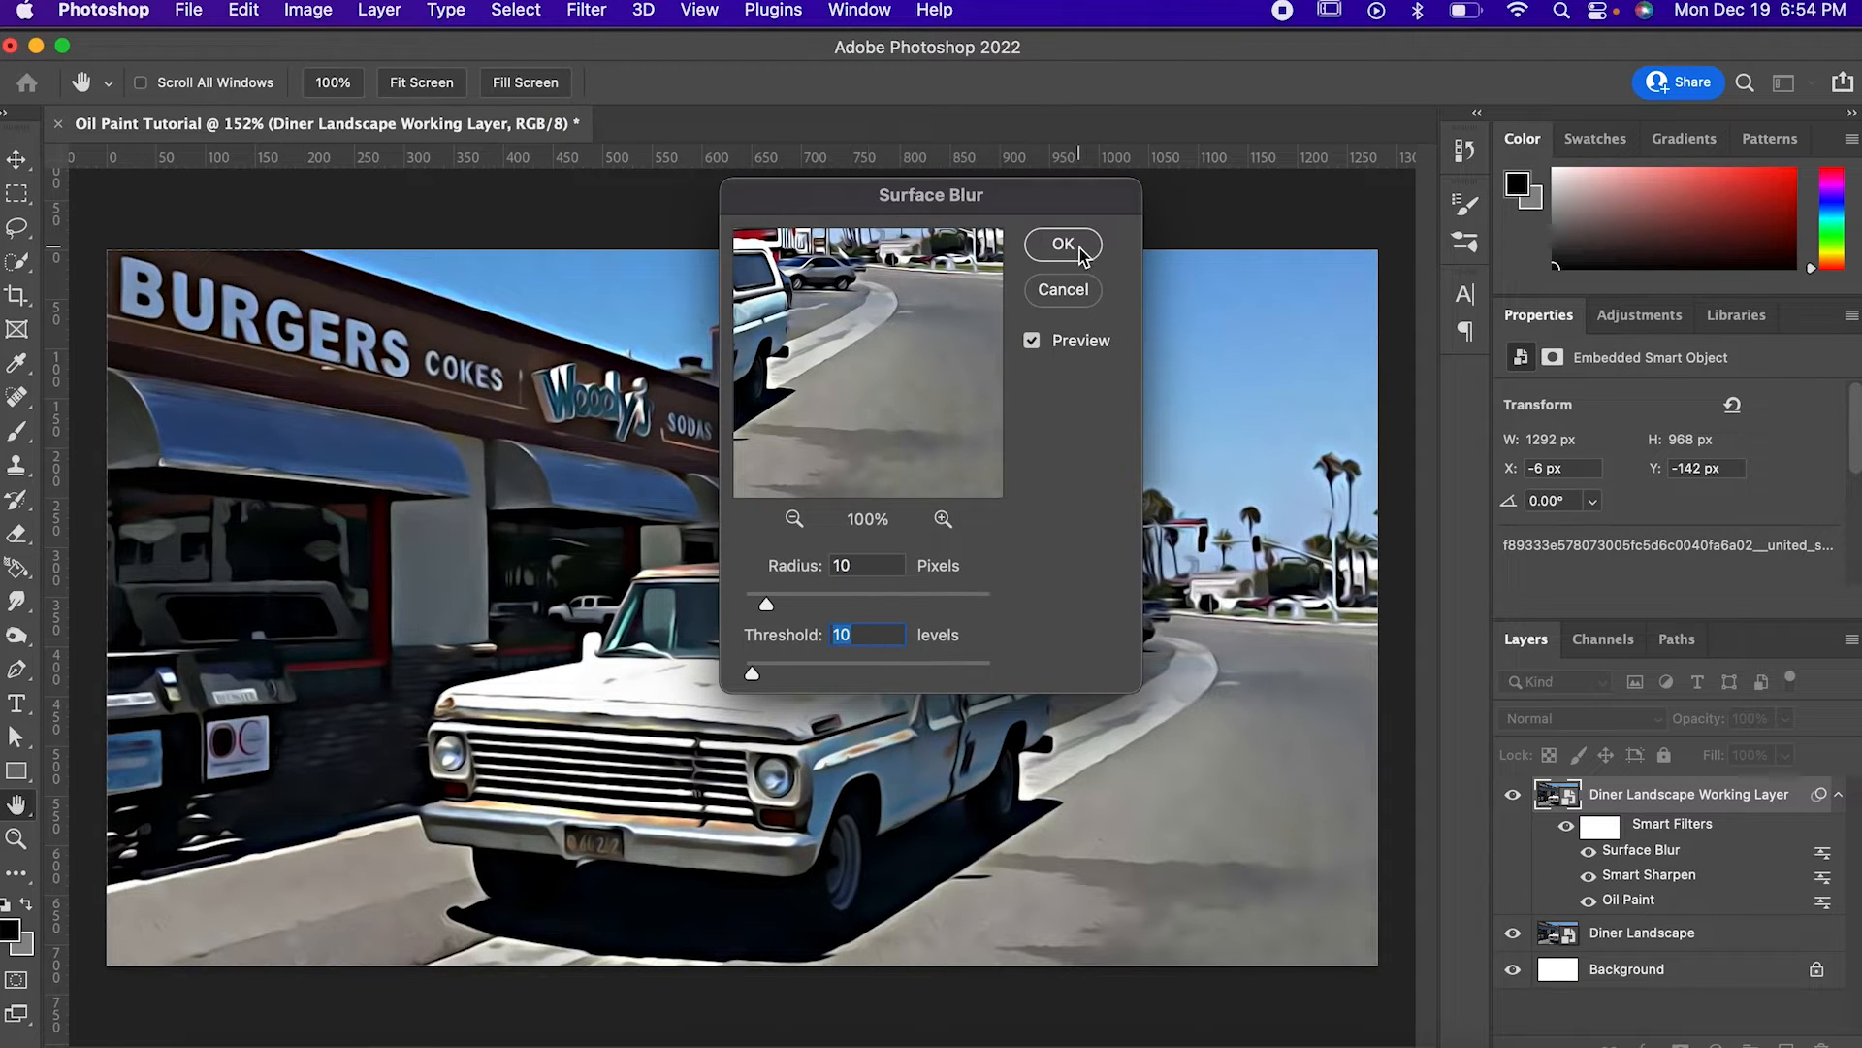
click(1062, 245)
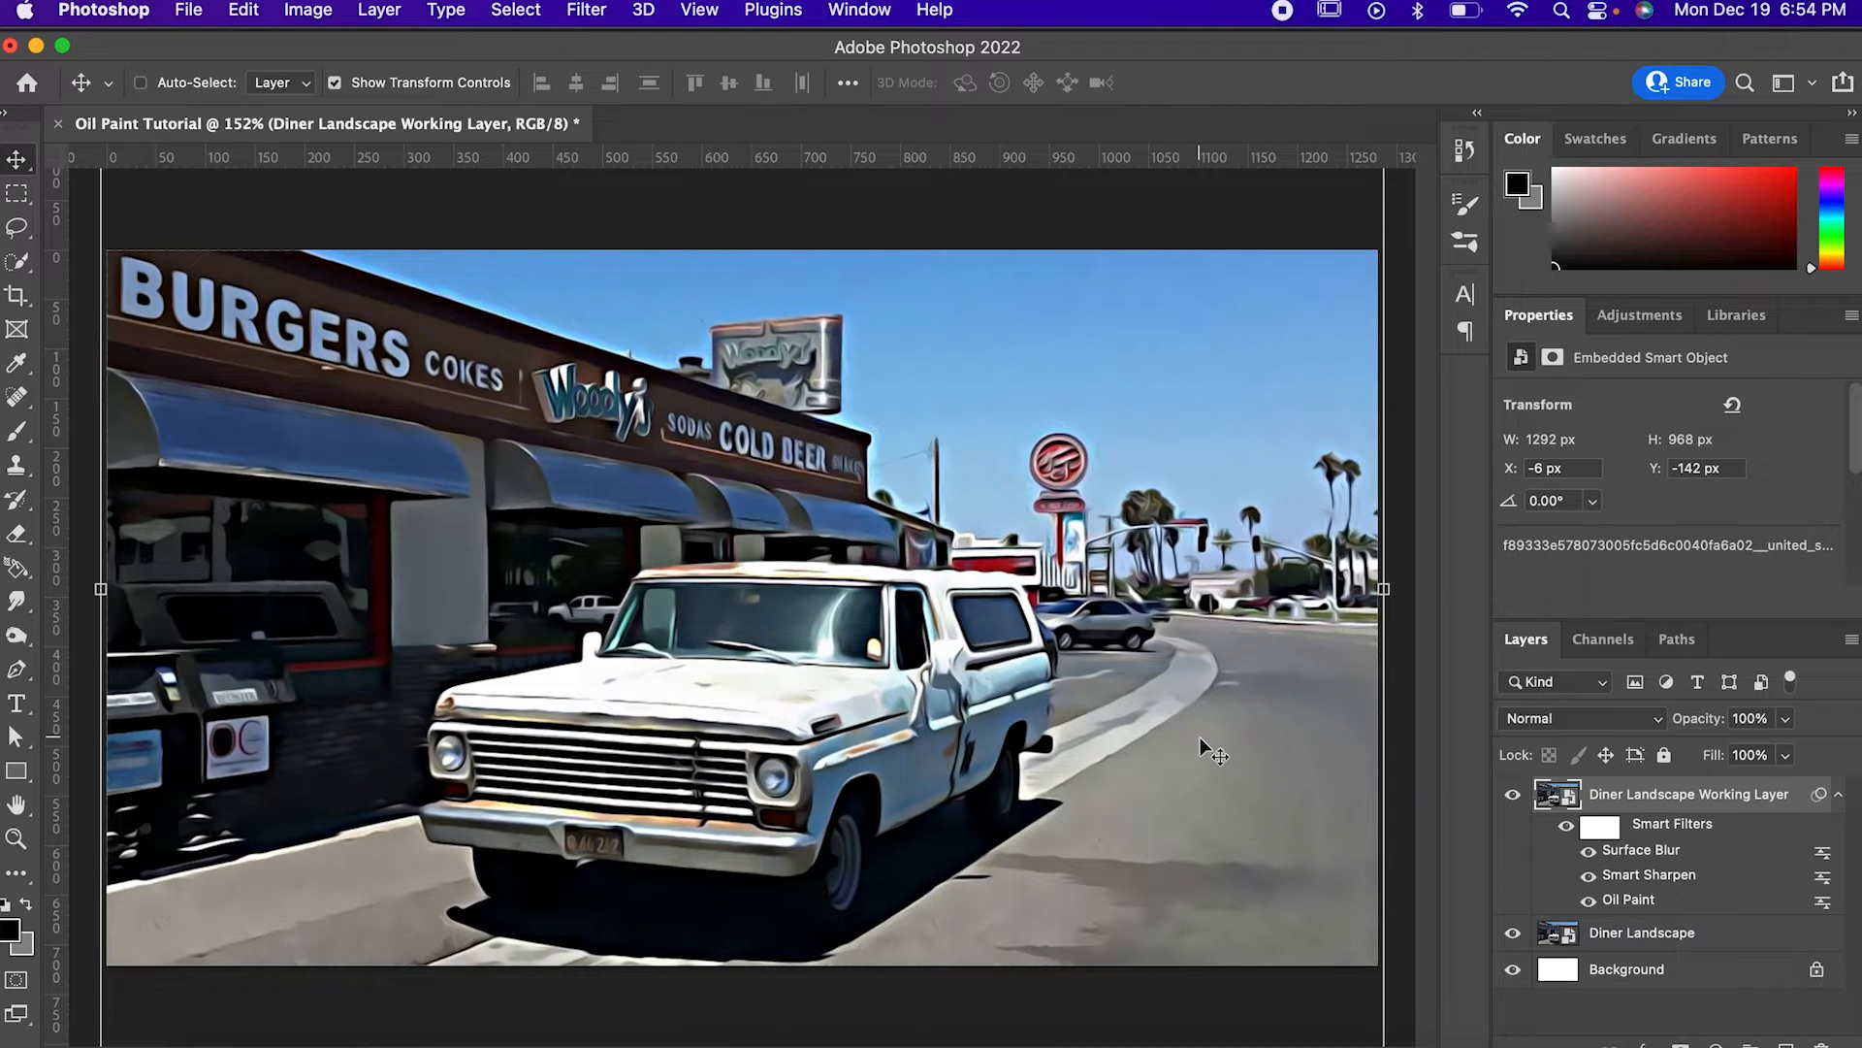
mouse_move(890, 827)
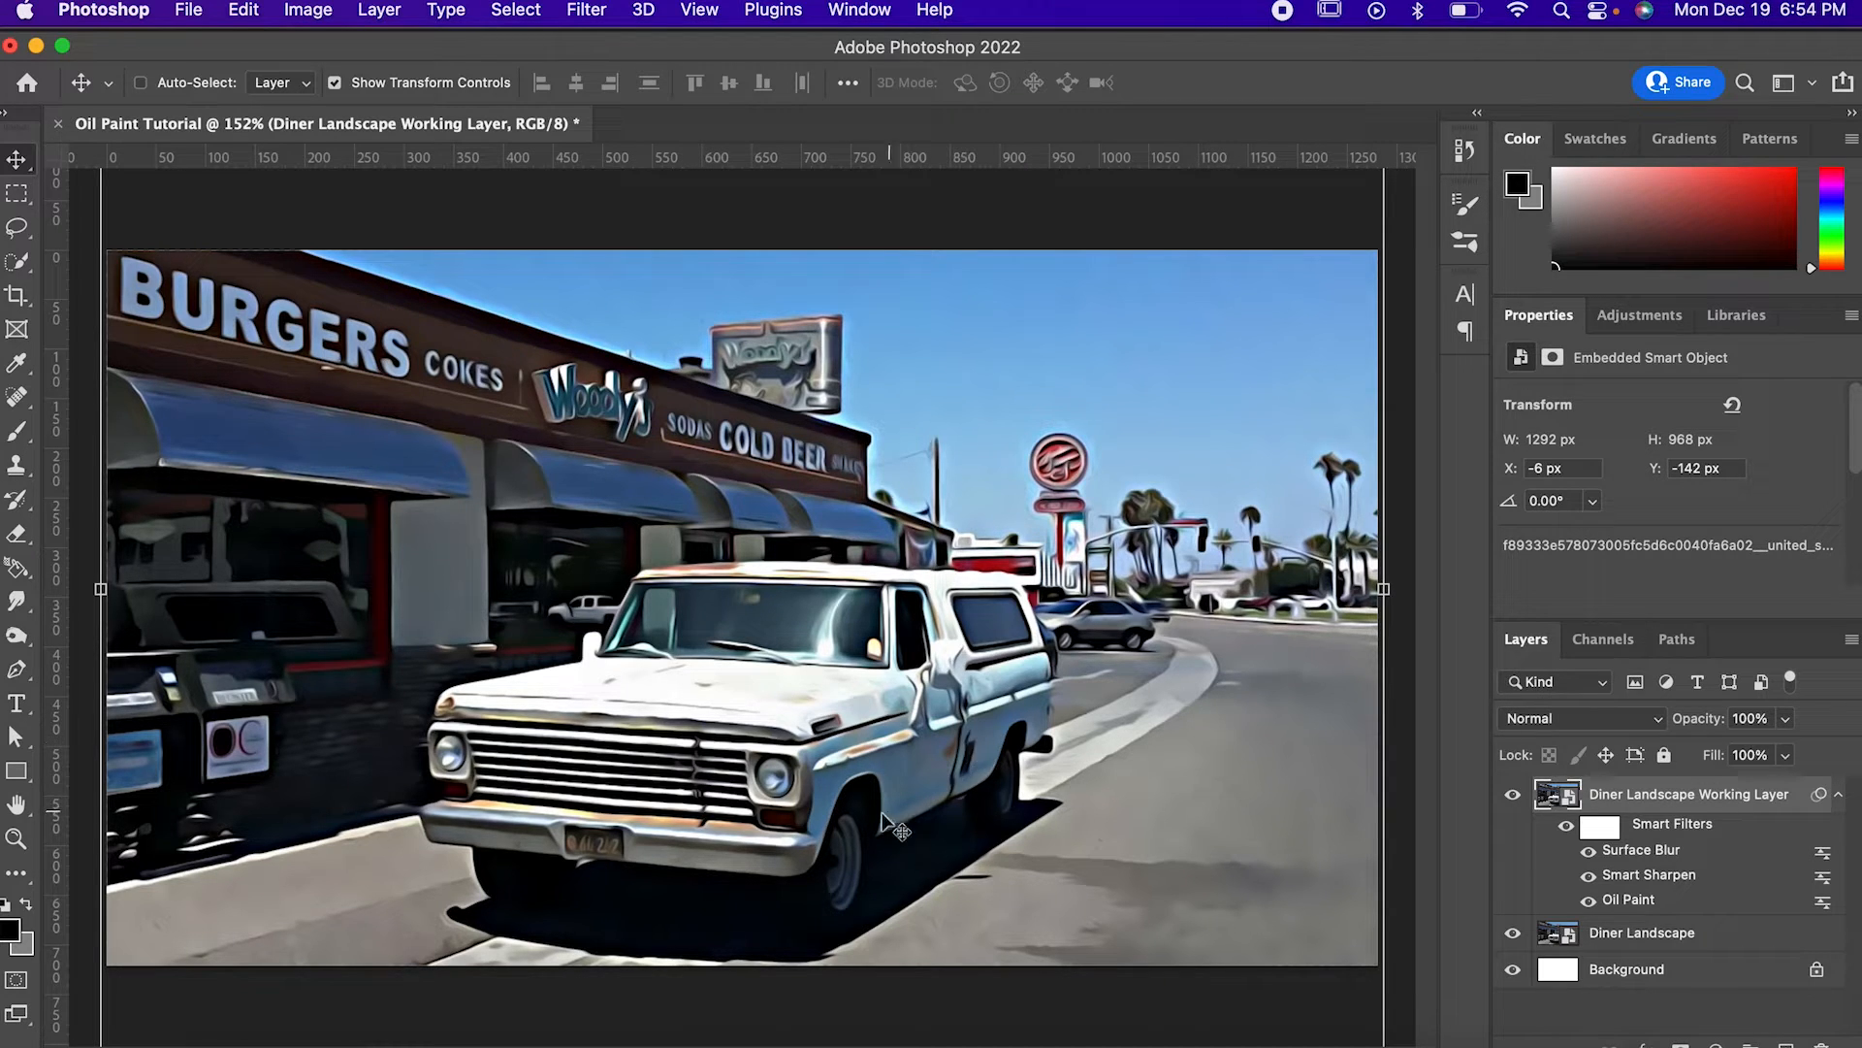
mouse_move(1532, 928)
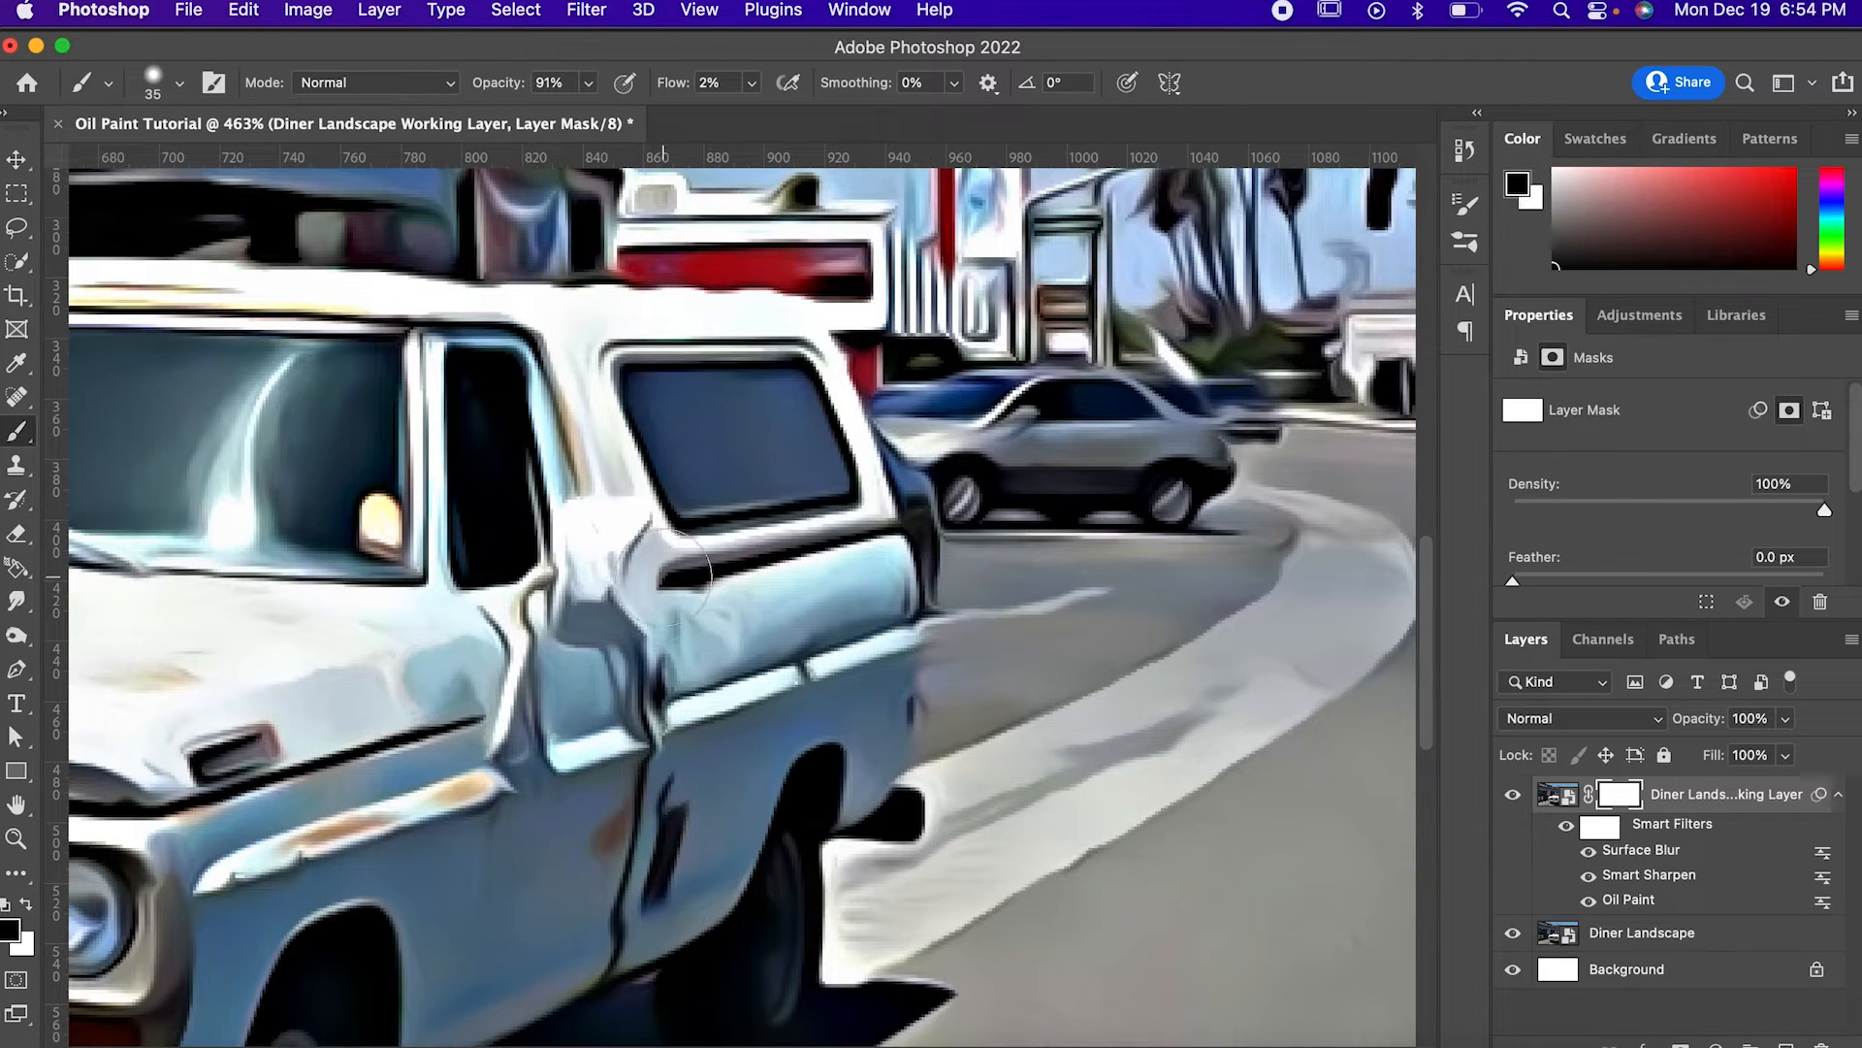
Step: Add a layer mask and brush detail back around the truck with a low-flow brush
scroll(down, 3)
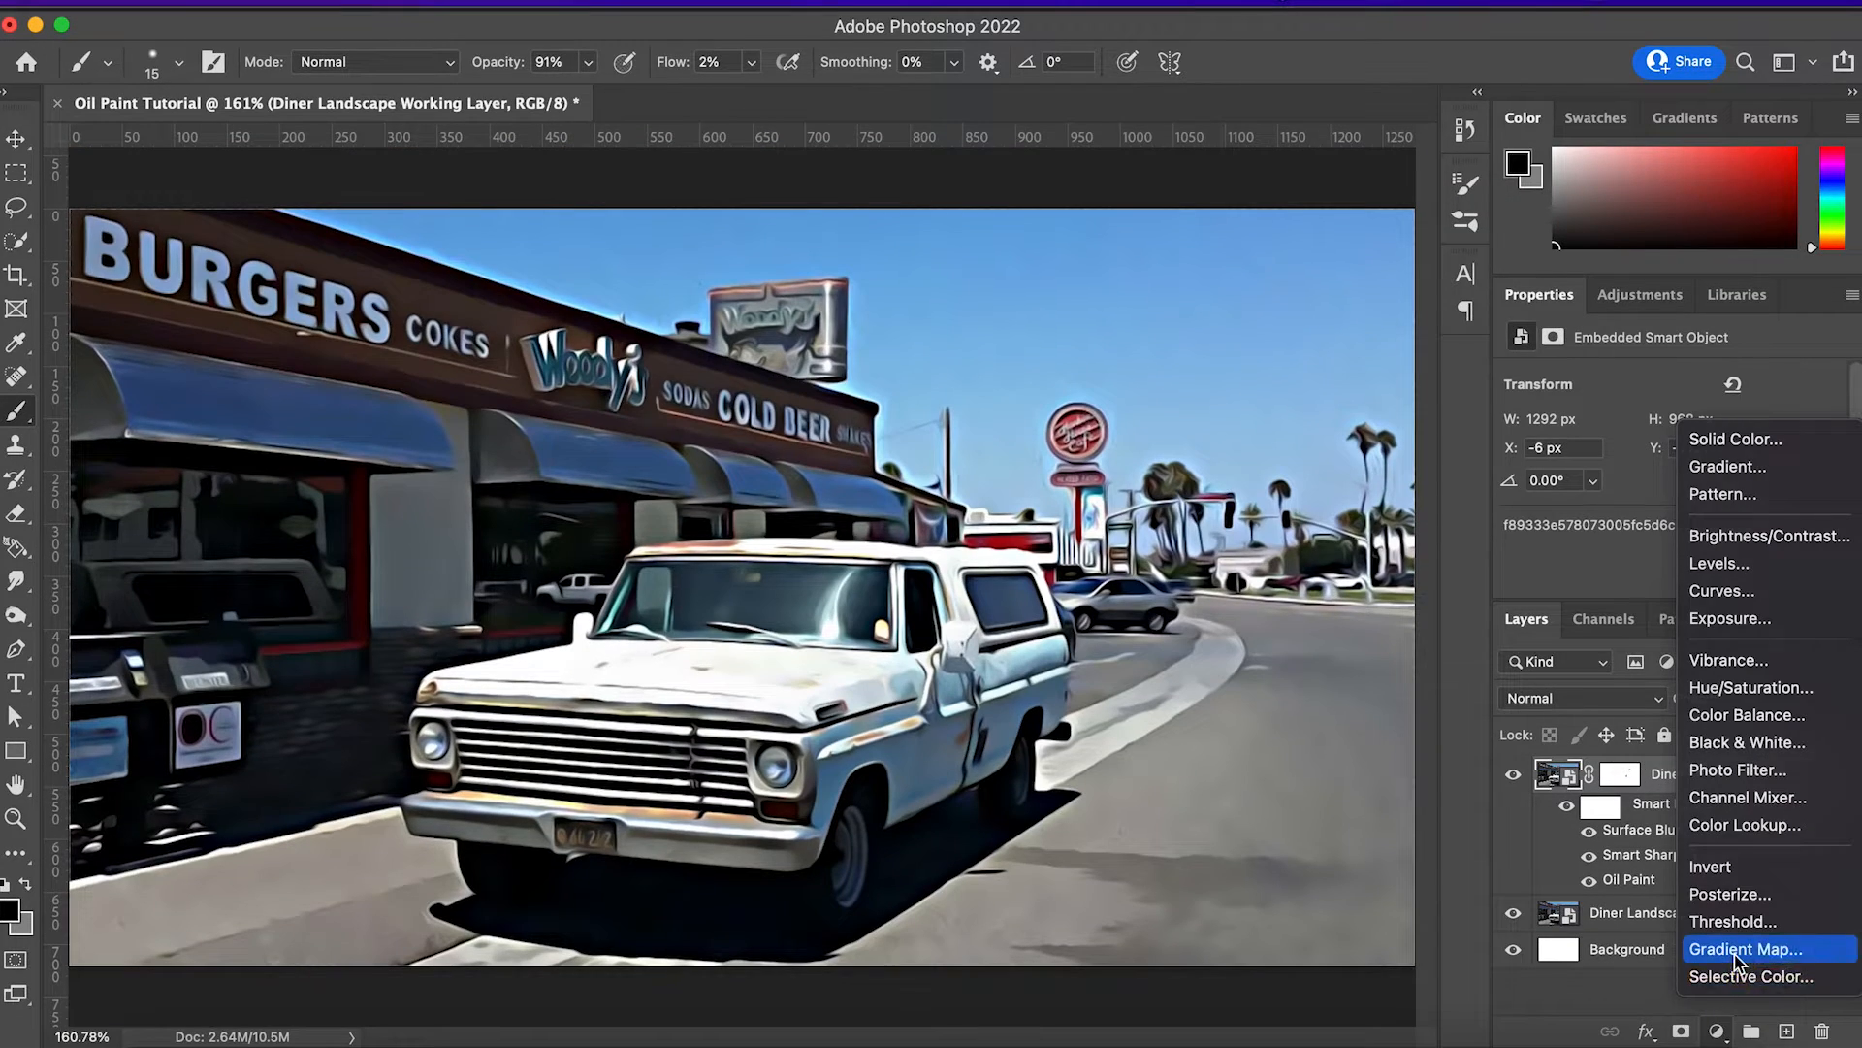
Step: Add a Gradient Map adjustment tinted with a preset from the Pastels folder
click(1746, 948)
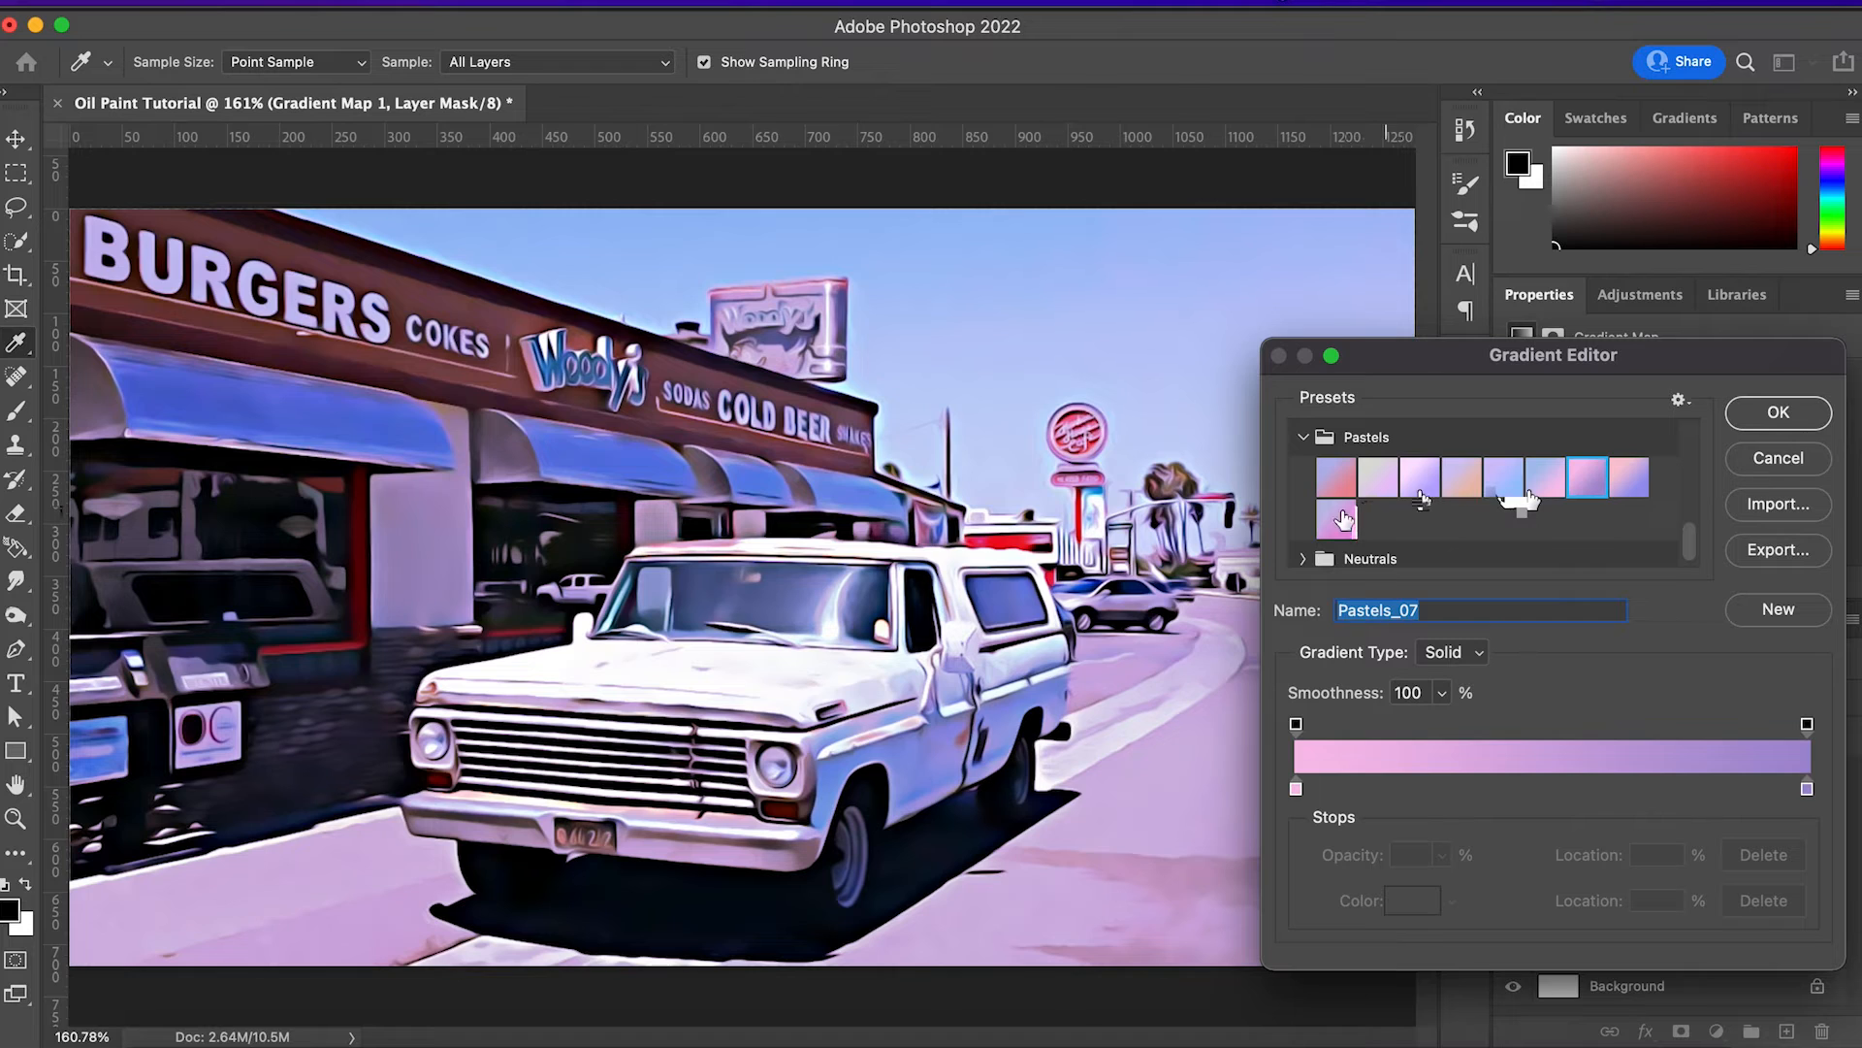
click(1779, 411)
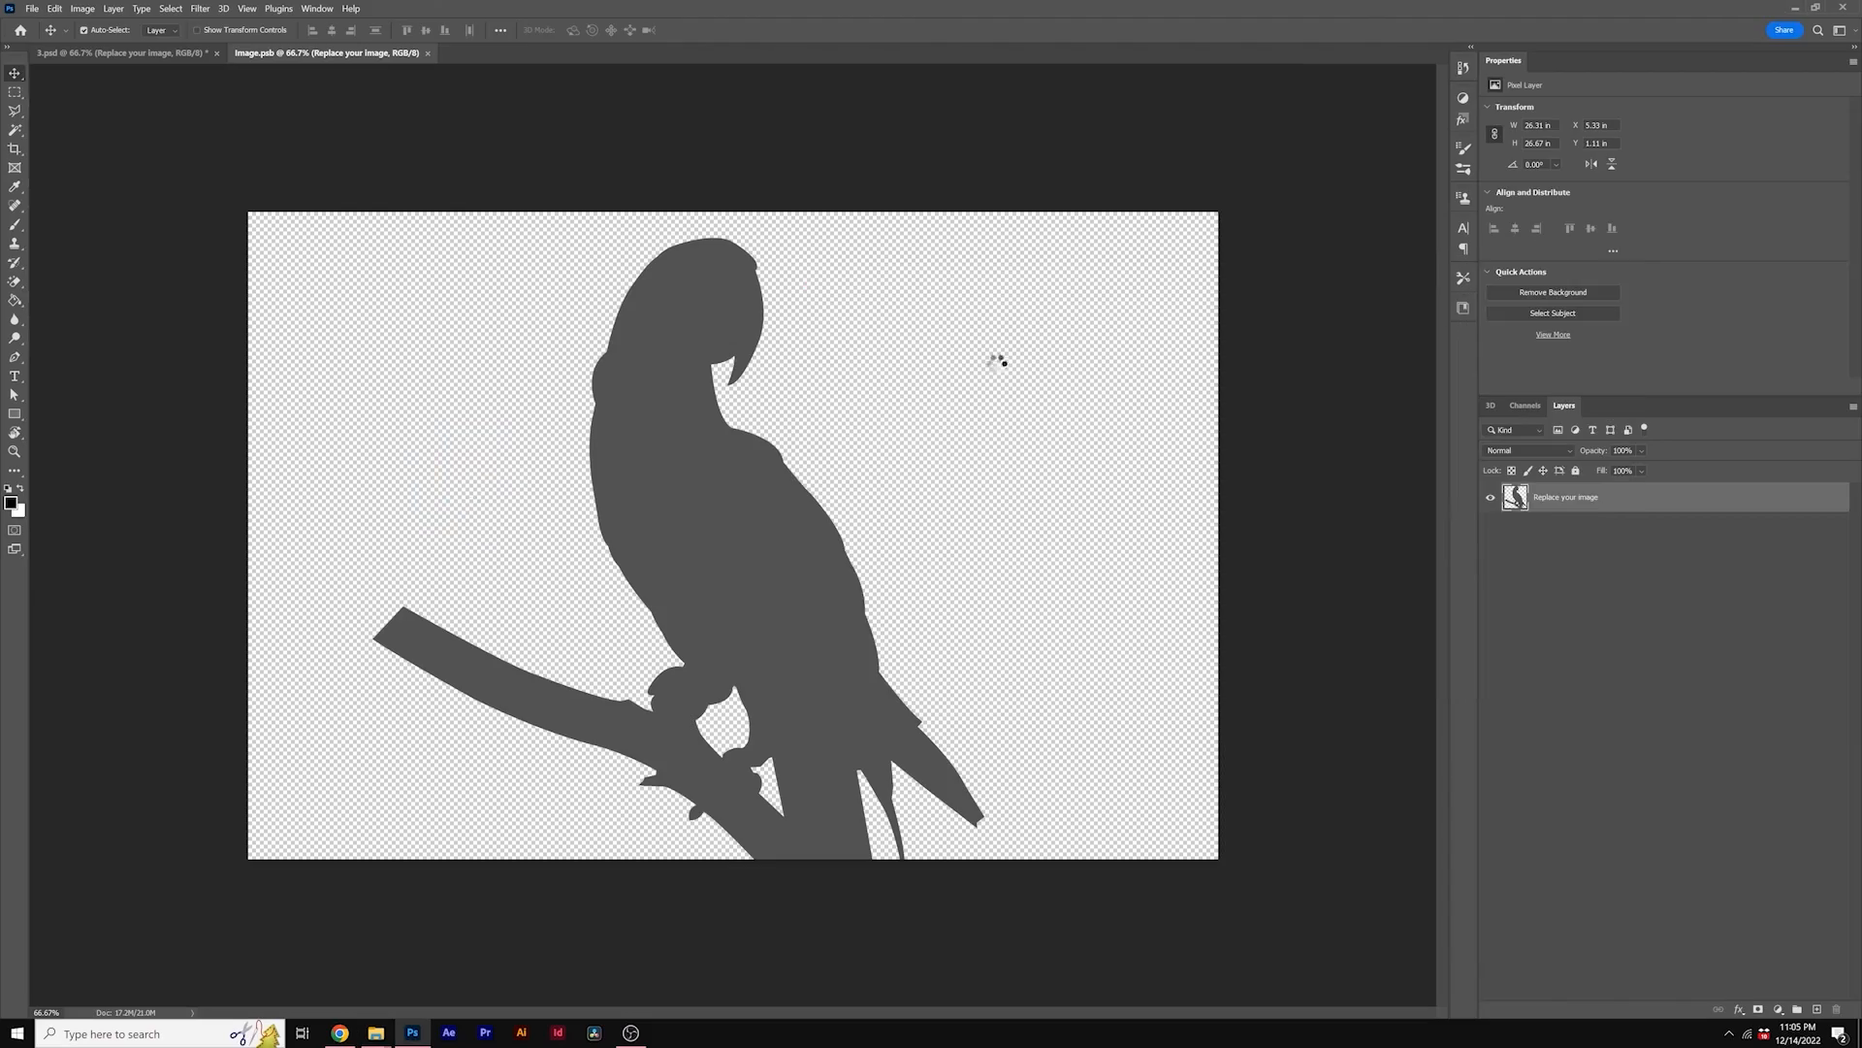
Step: Switch from Image.psb back to the main 3.psd watercolour portrait document
click(118, 53)
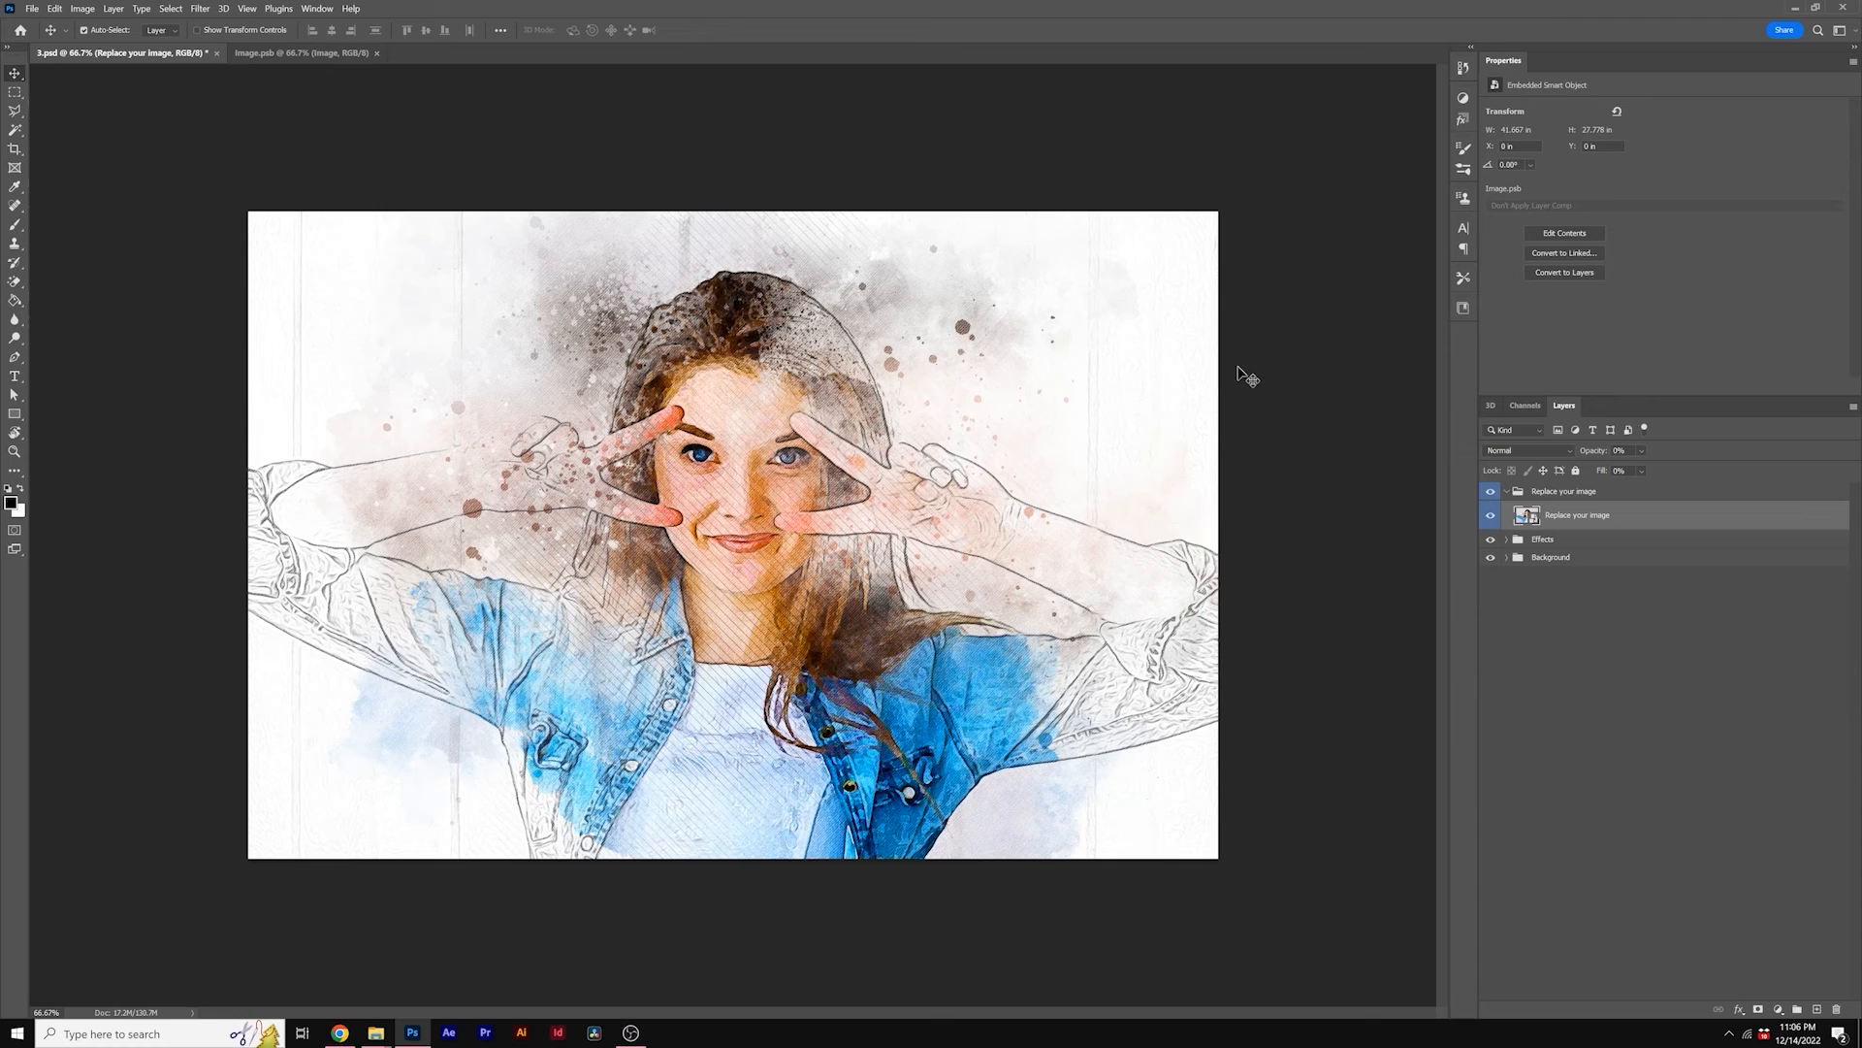